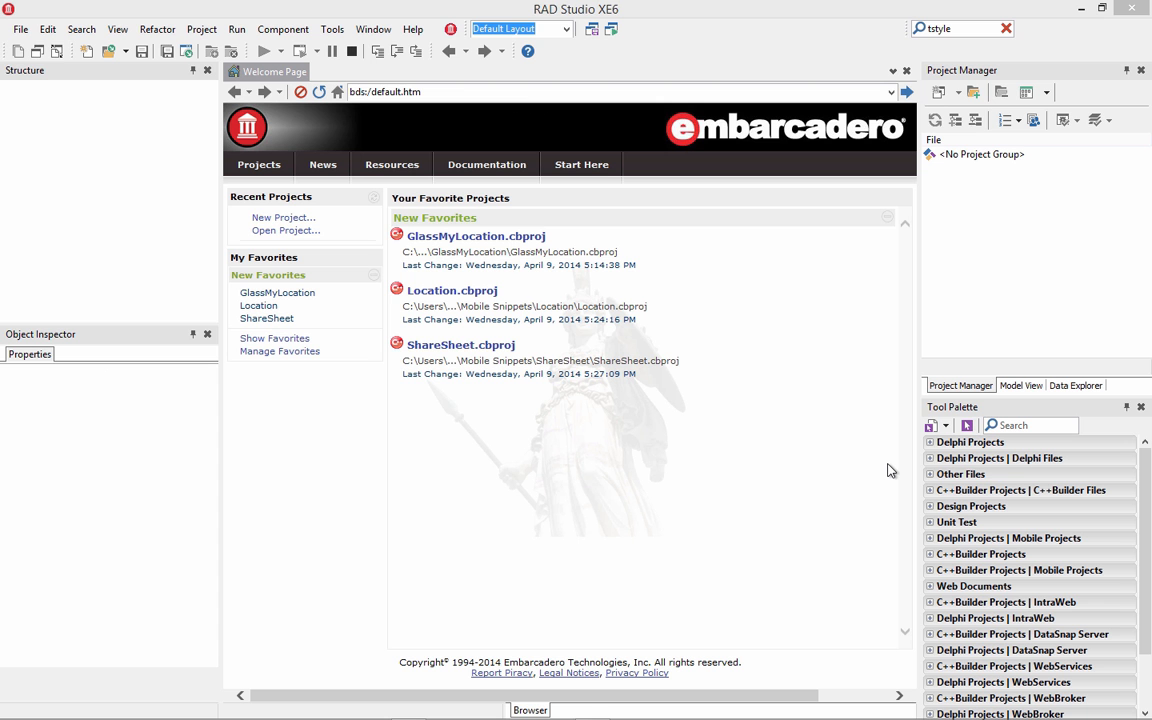
Open the Location.cbproj sample from Favorite Projects and select its web browser component
double_click(452, 290)
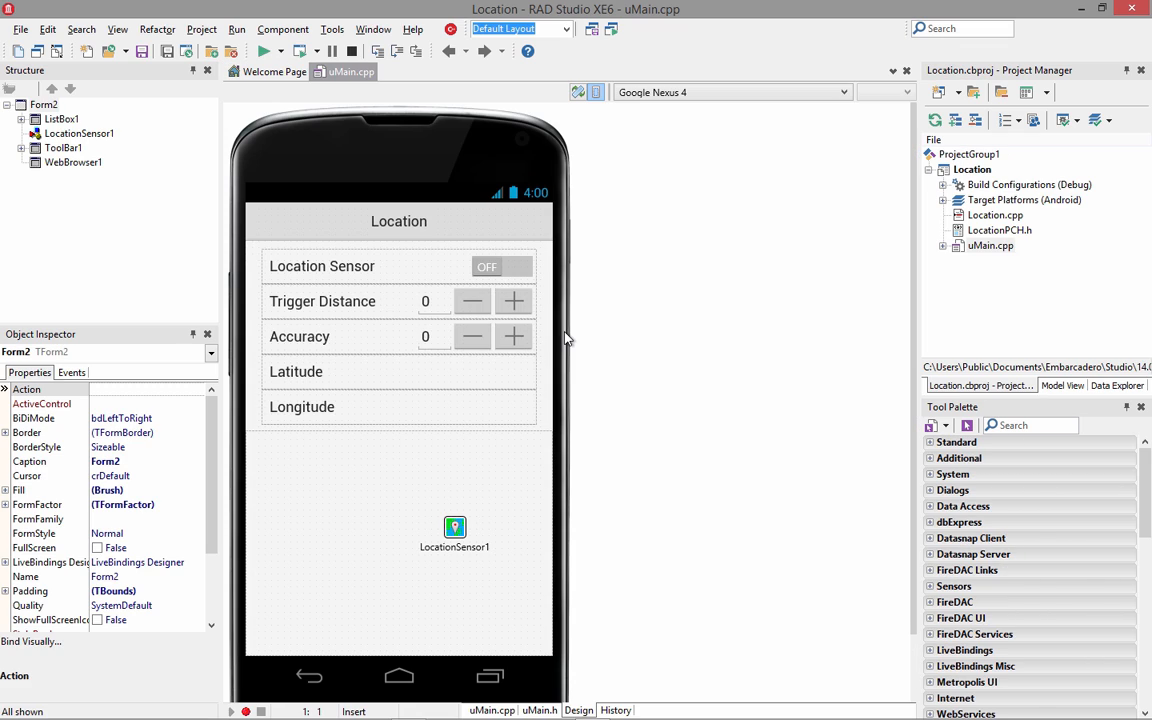
mouse_move(544, 408)
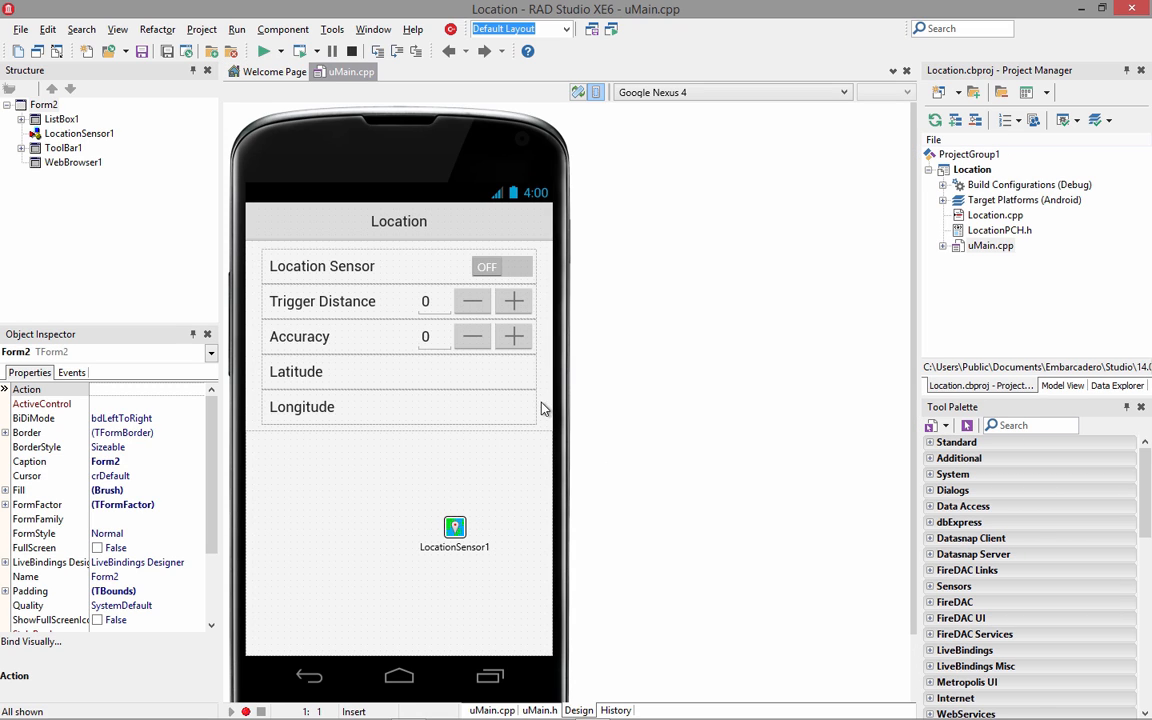
click(456, 528)
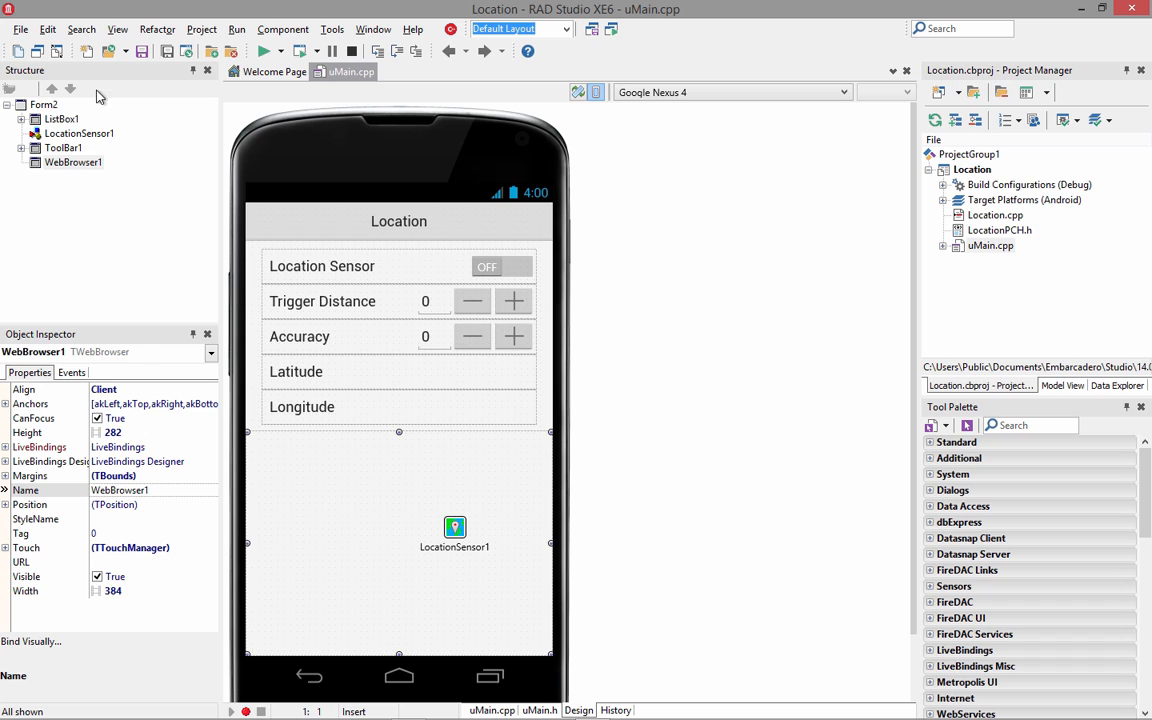
Show LocationSensor1's events and open its OnLocationChanged handler code
click(456, 528)
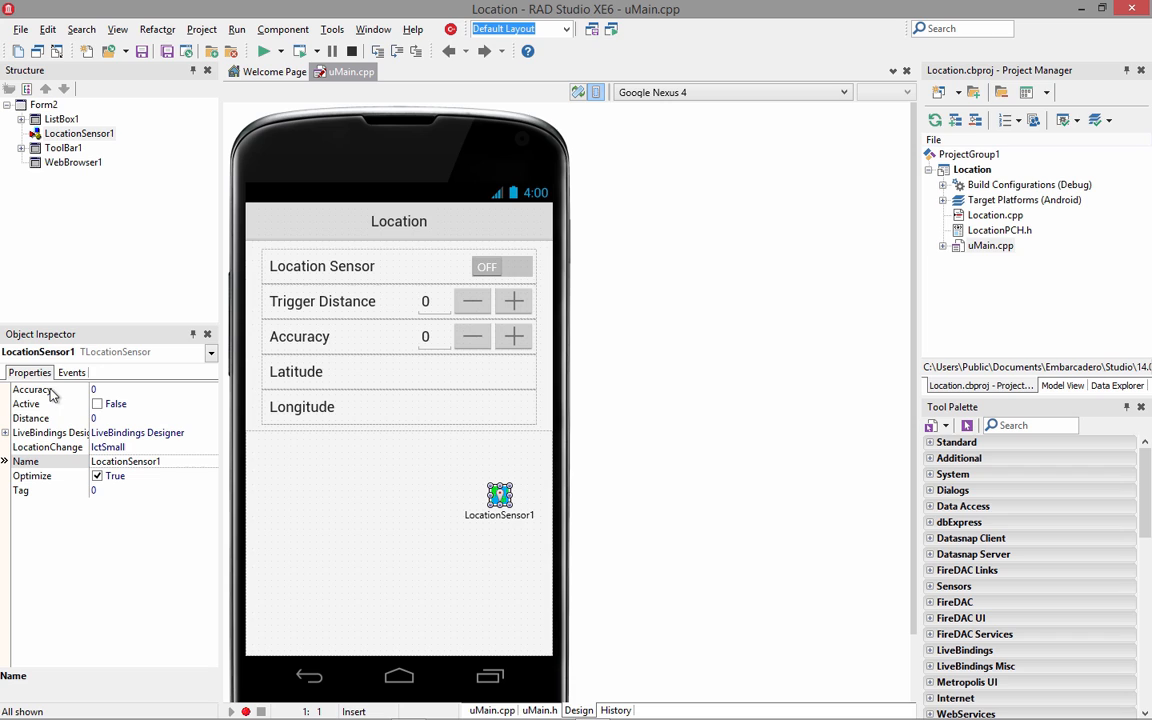
mouse_move(92, 458)
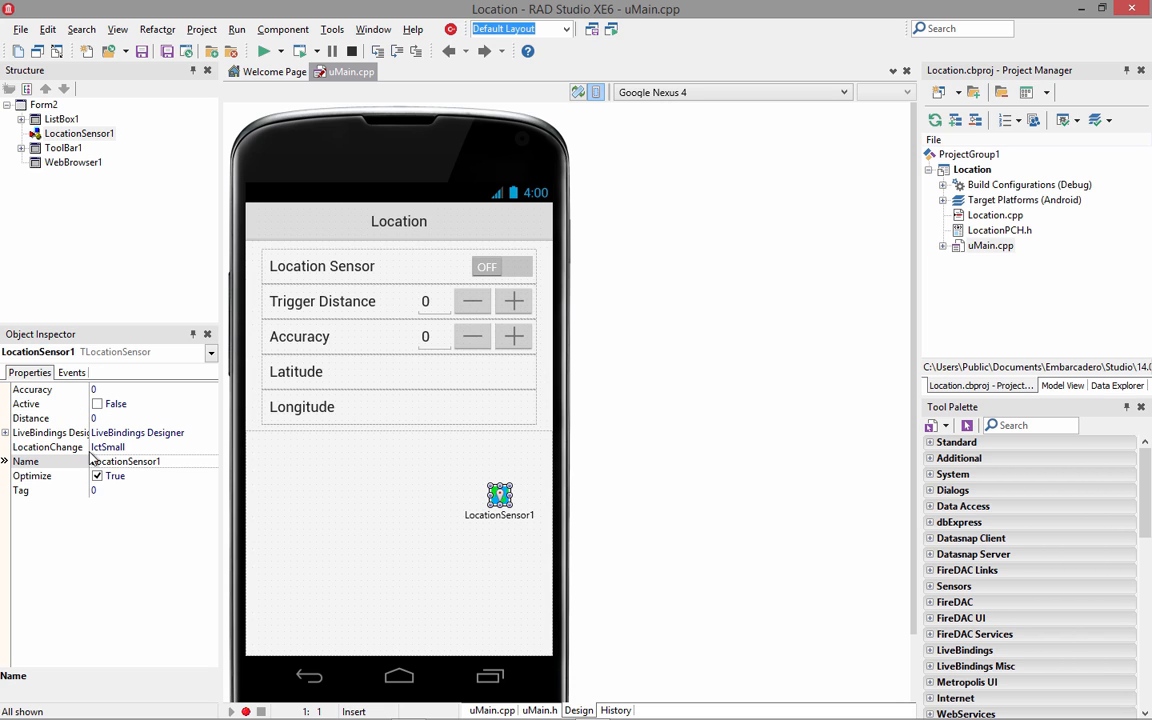
mouse_move(112, 456)
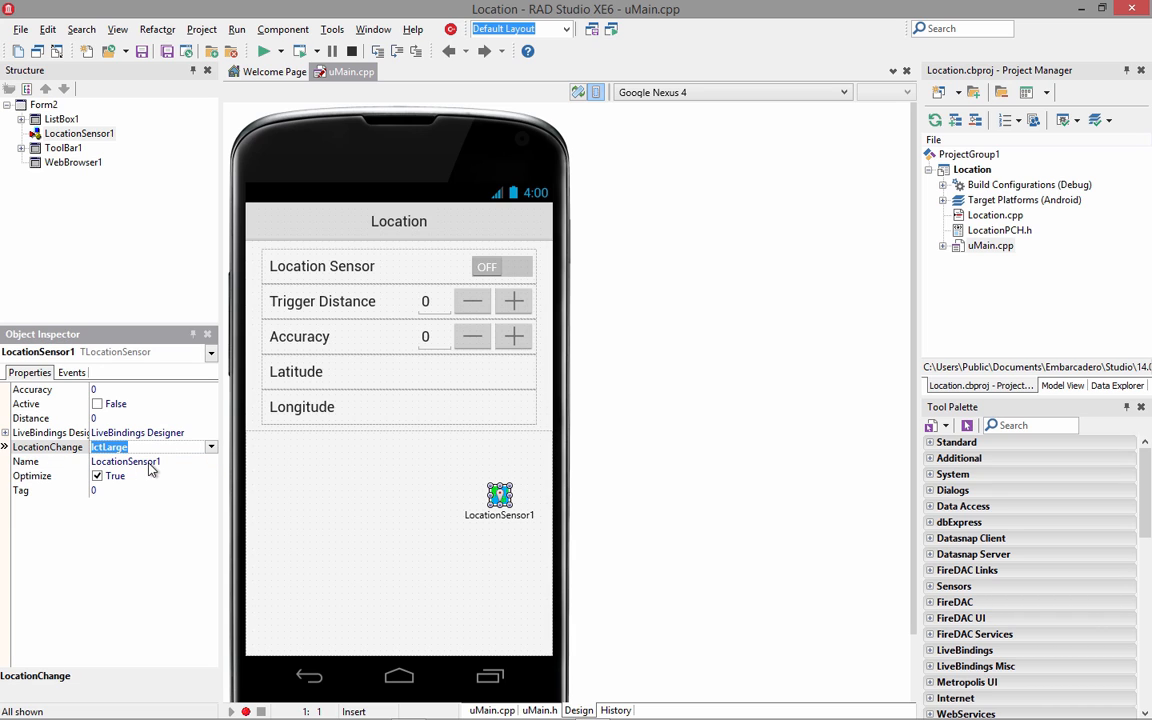
click(72, 372)
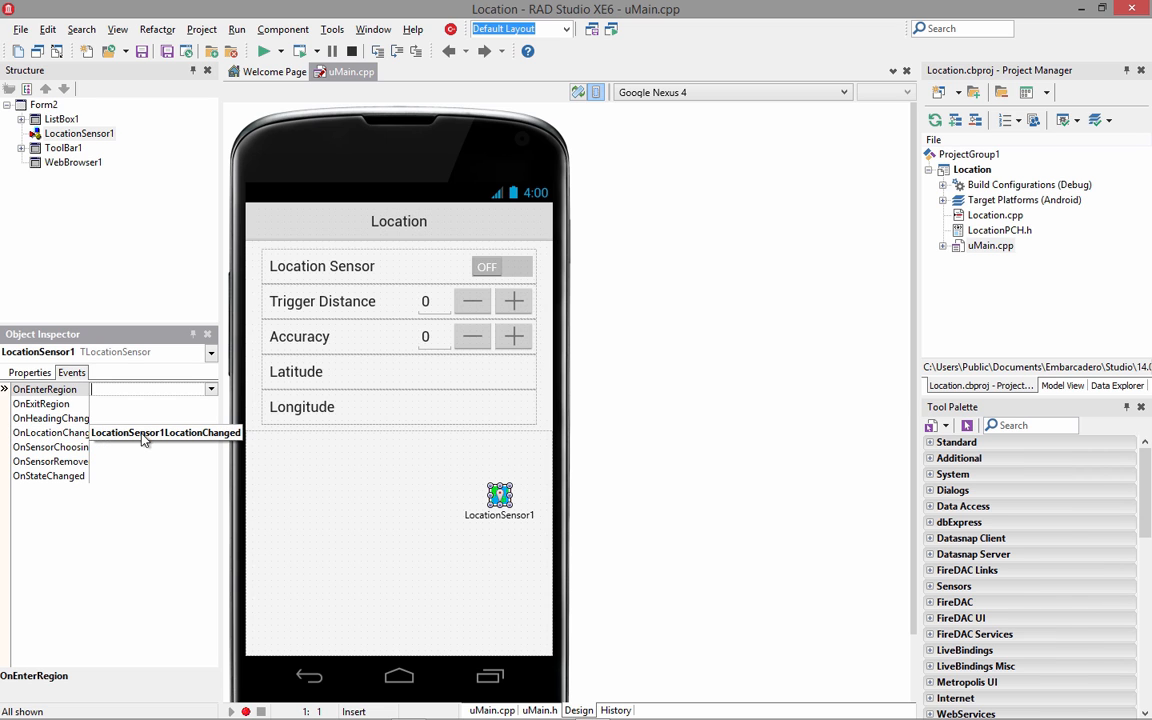
double_click(150, 432)
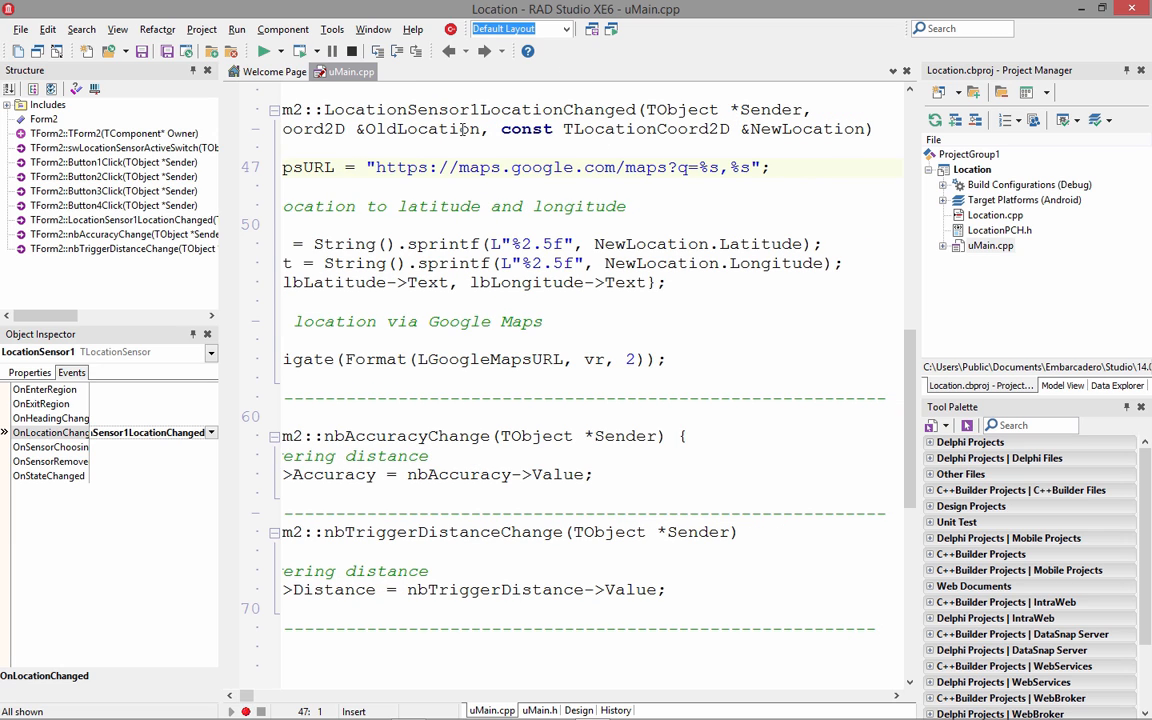
mouse_move(826, 128)
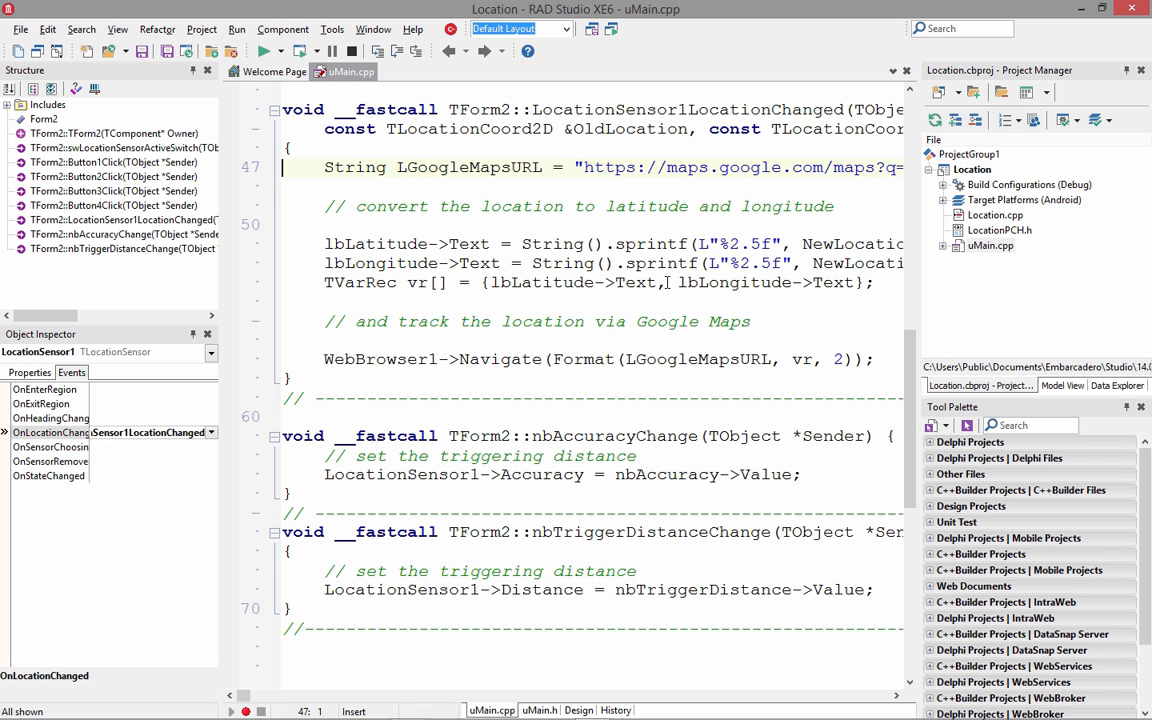
mouse_move(712, 360)
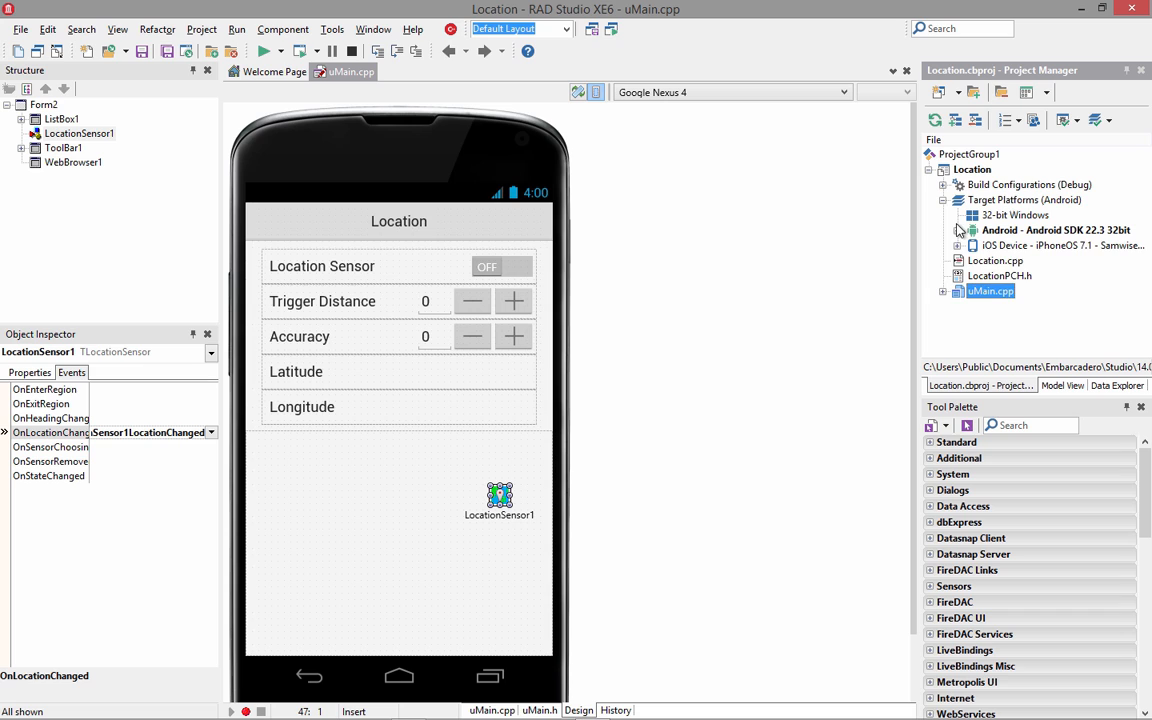
Select the SCH-I545 Android target and run the Location app on it
click(956, 230)
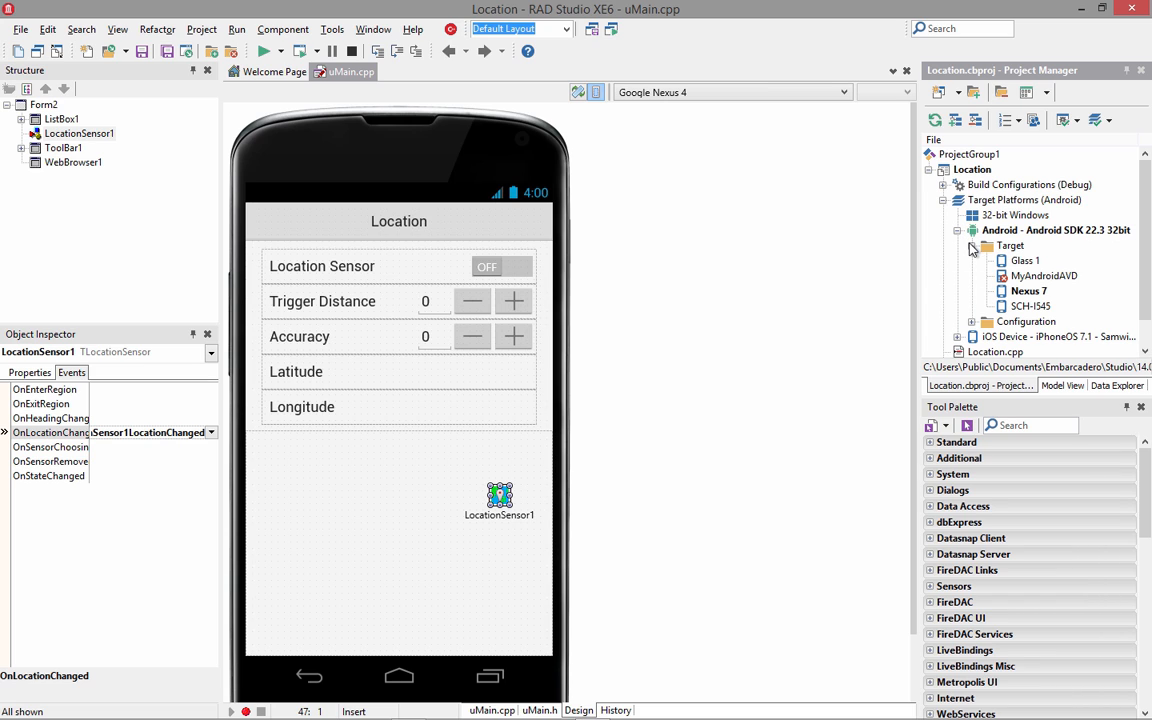
mouse_move(1032, 270)
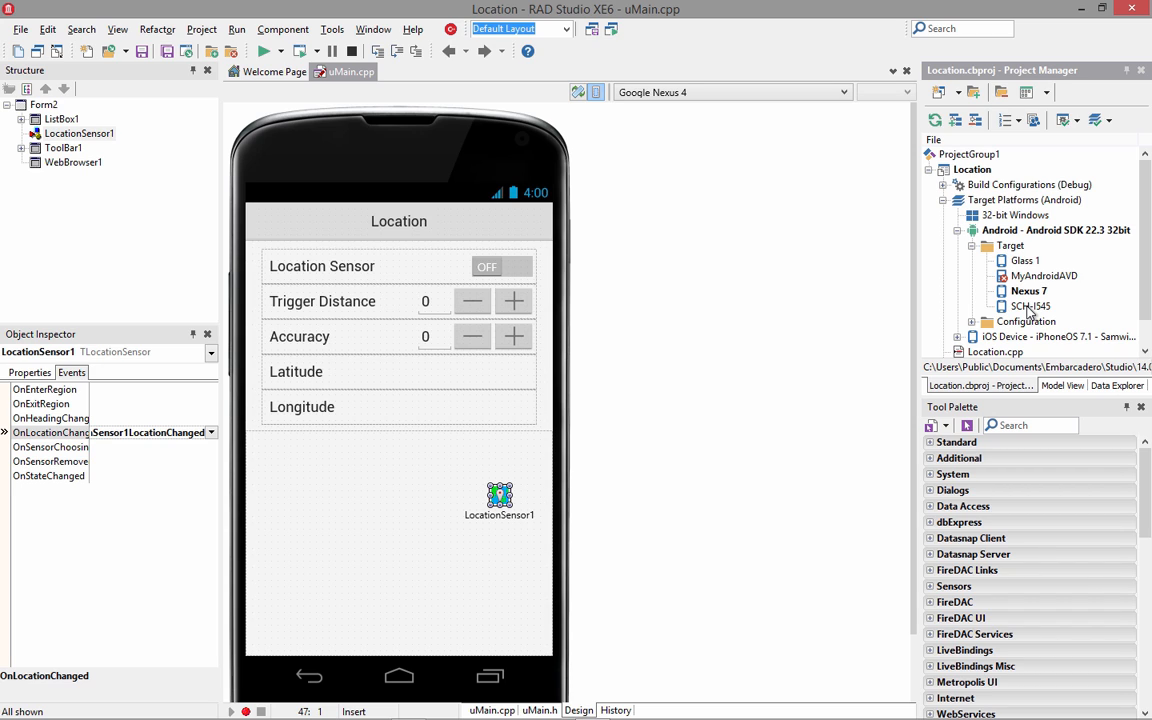
click(1032, 306)
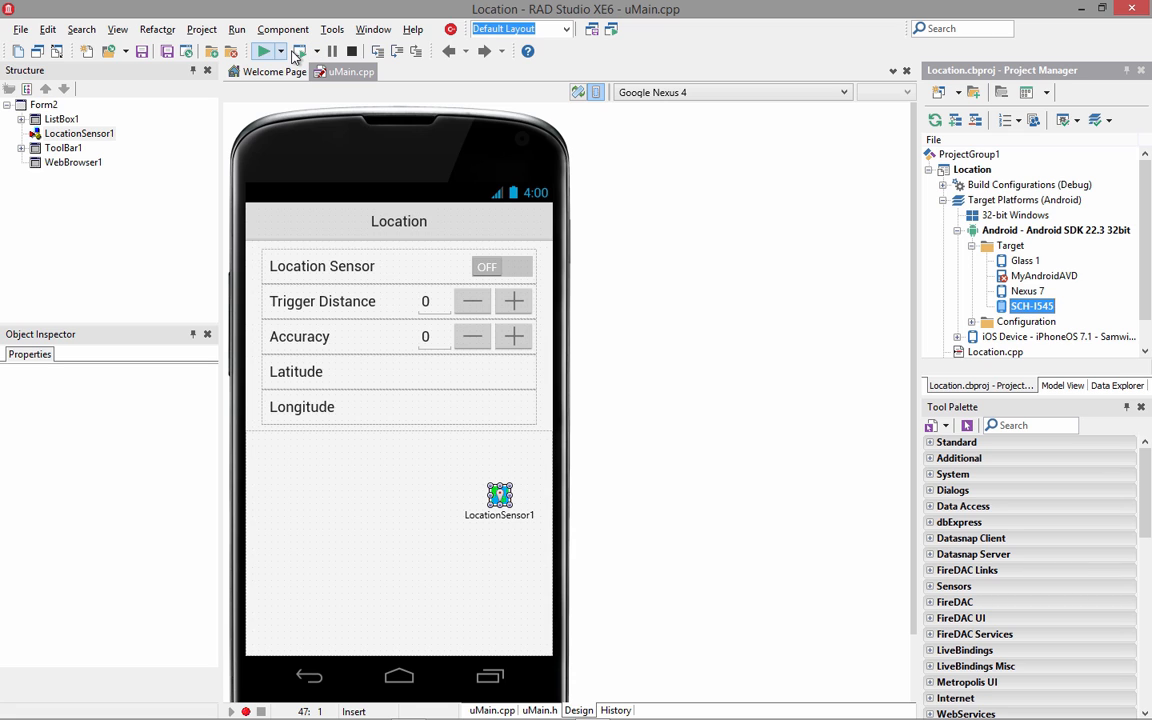
click(264, 52)
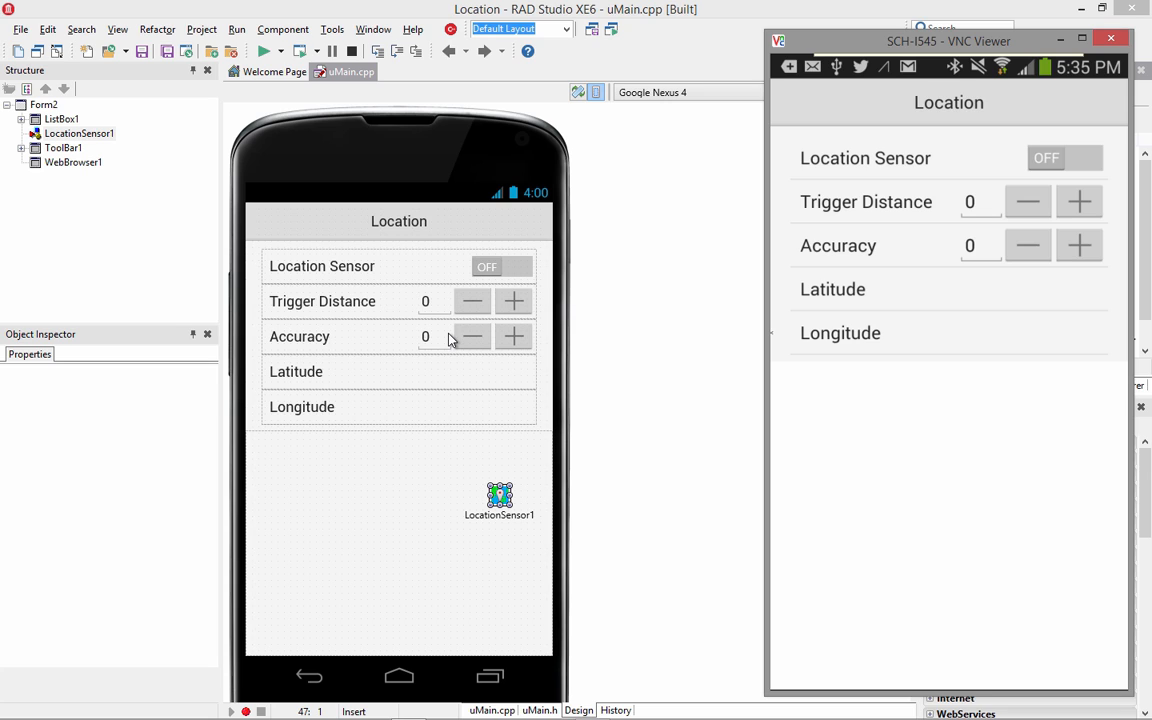
Switch the Location Sensor ON in the app mirrored through VNC Viewer
click(1064, 158)
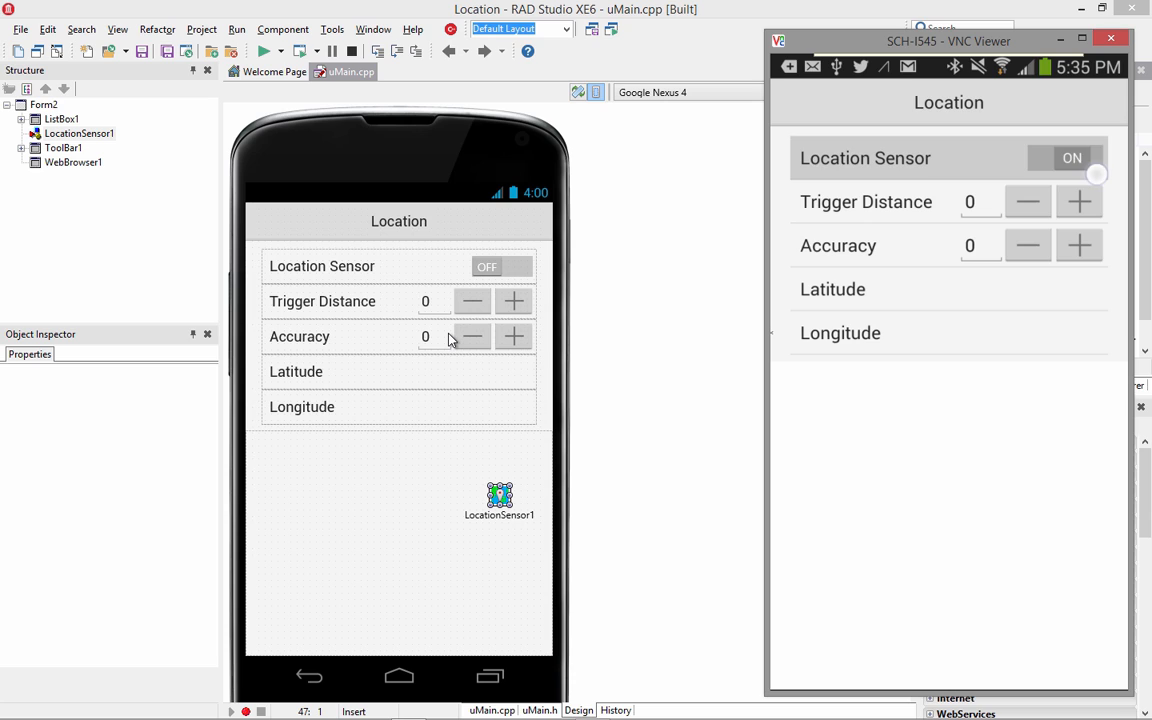
click(1084, 158)
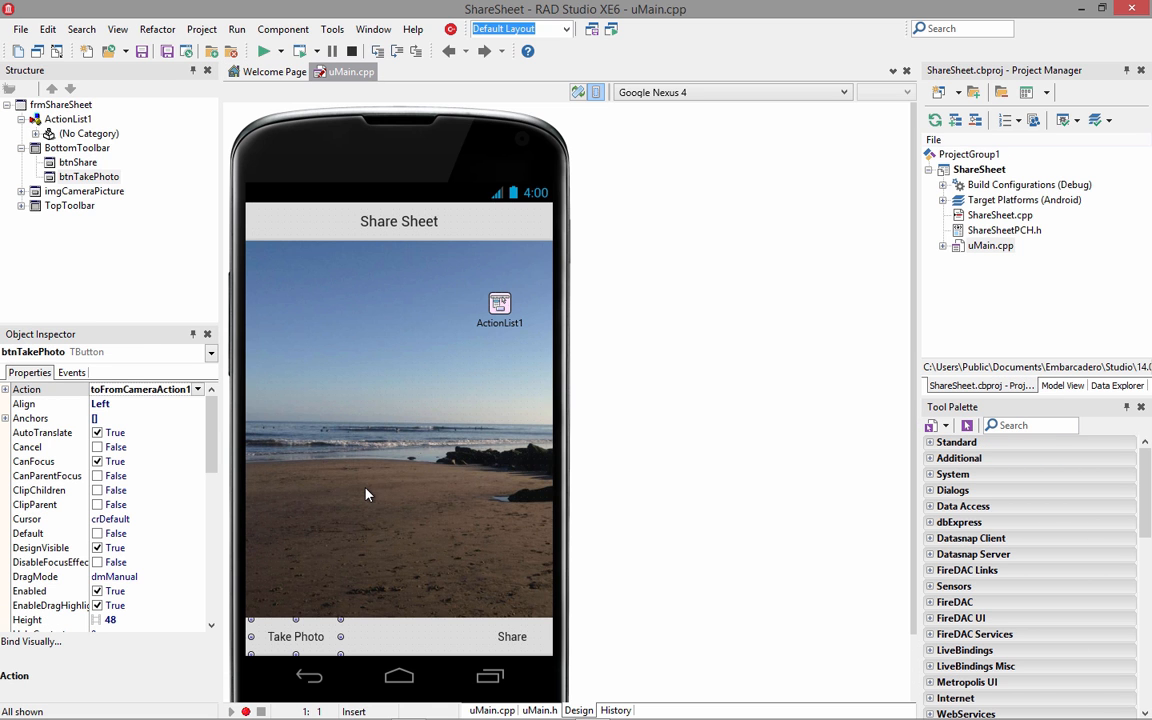
Select the camera image and btnTakePhoto, then list the button's events
click(84, 192)
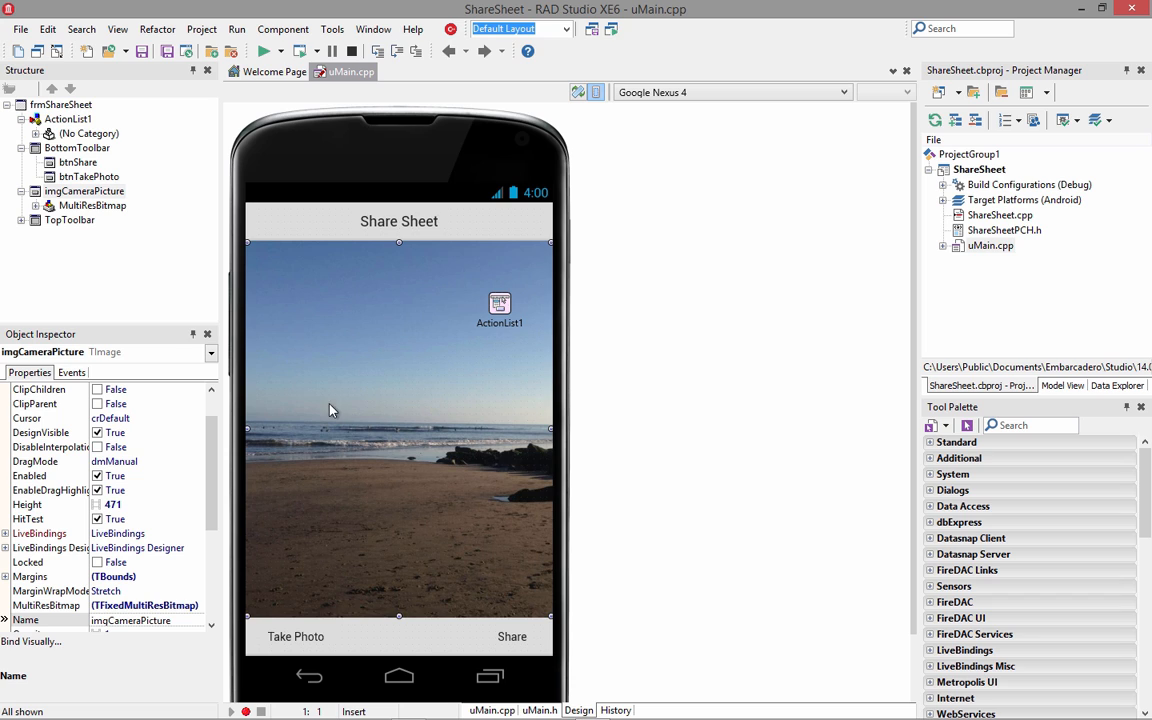
click(296, 636)
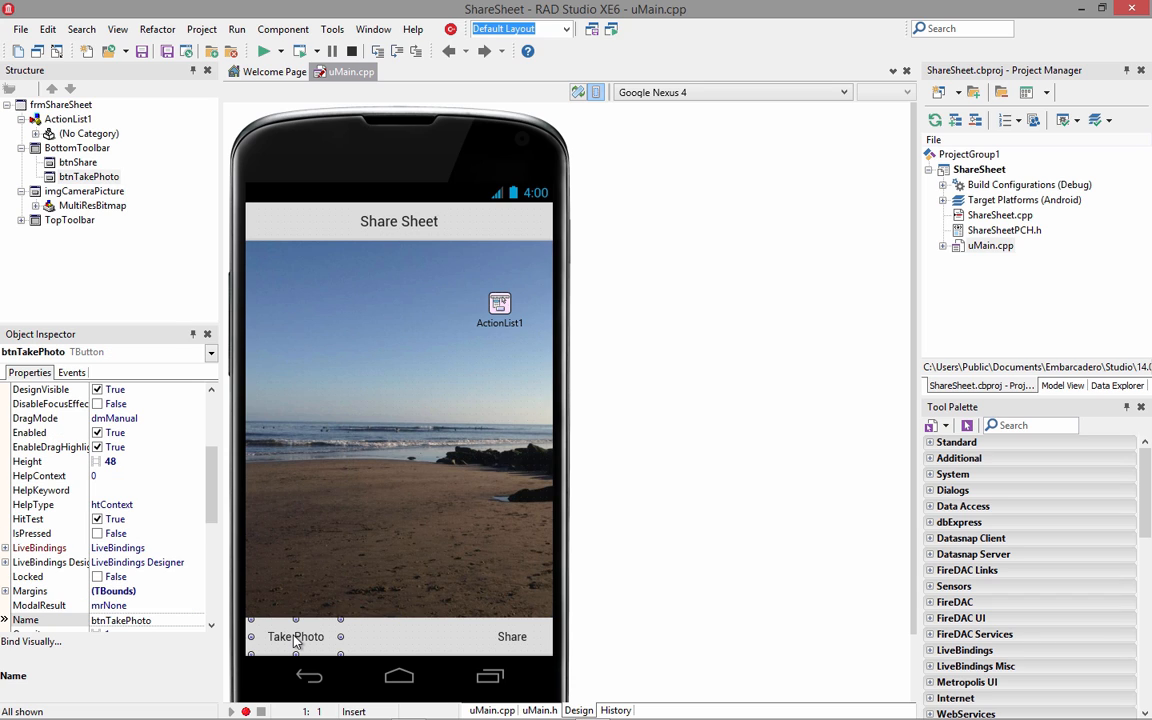
click(512, 636)
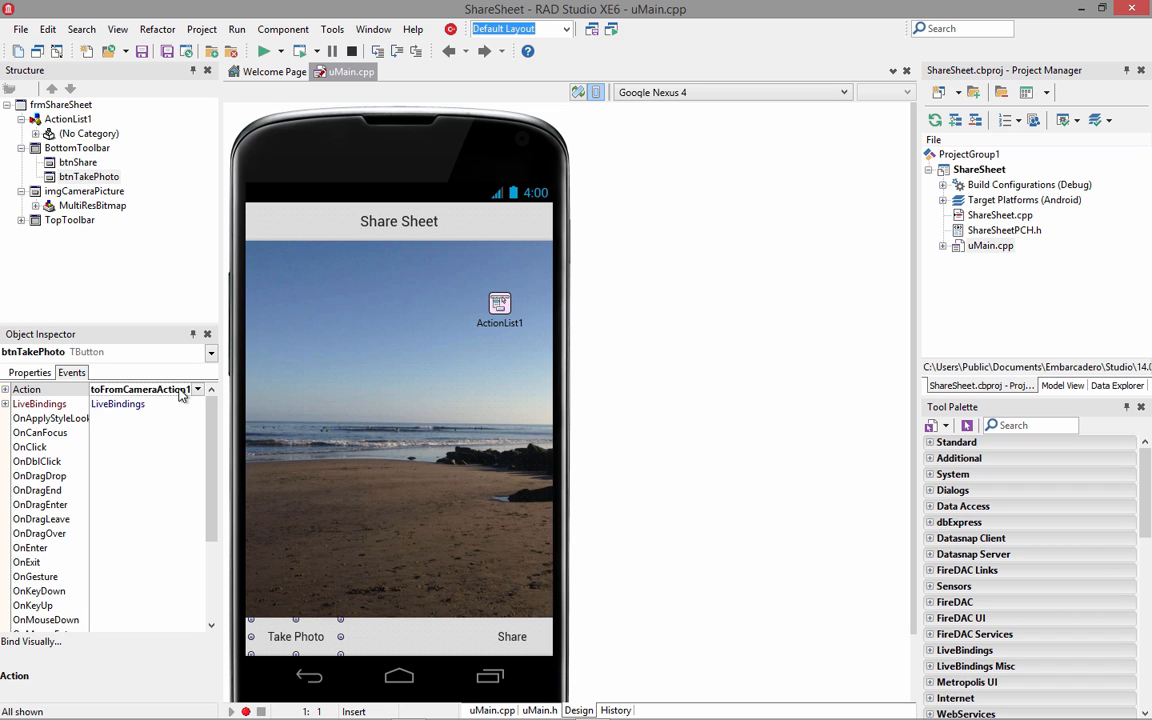
In ActionList1's editor, browse to TTakePhotoFromCameraAction and select TakePhotoFromCameraAction1
double_click(500, 304)
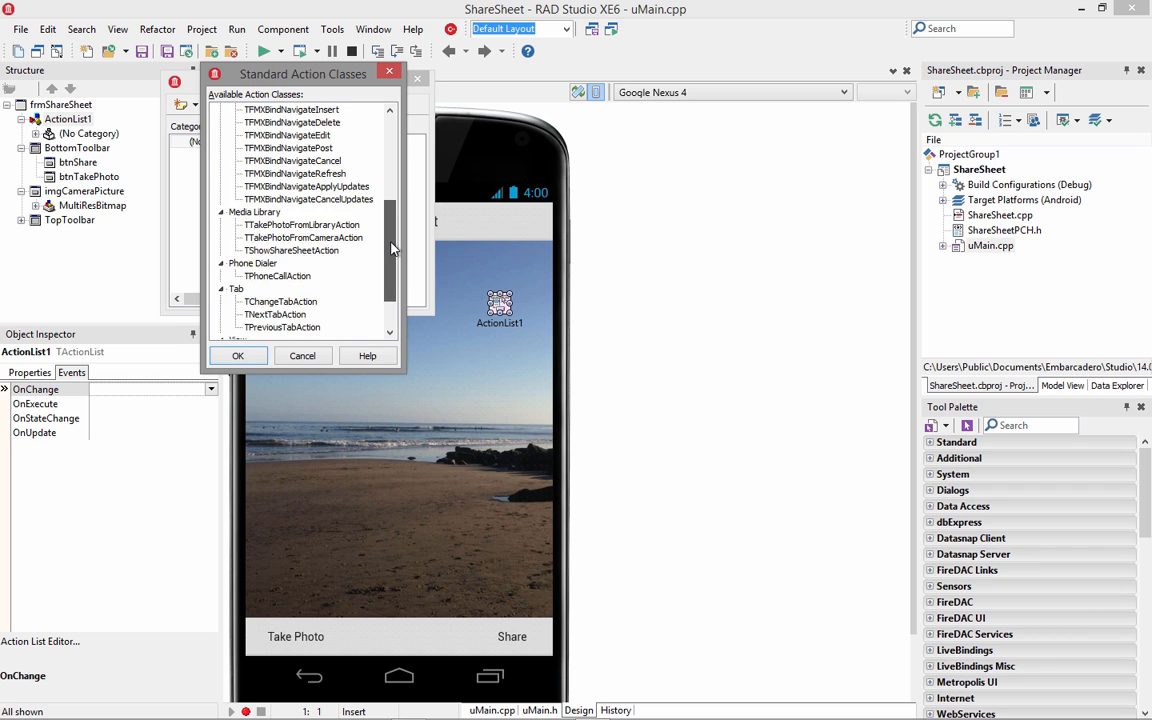
scroll(down, 3)
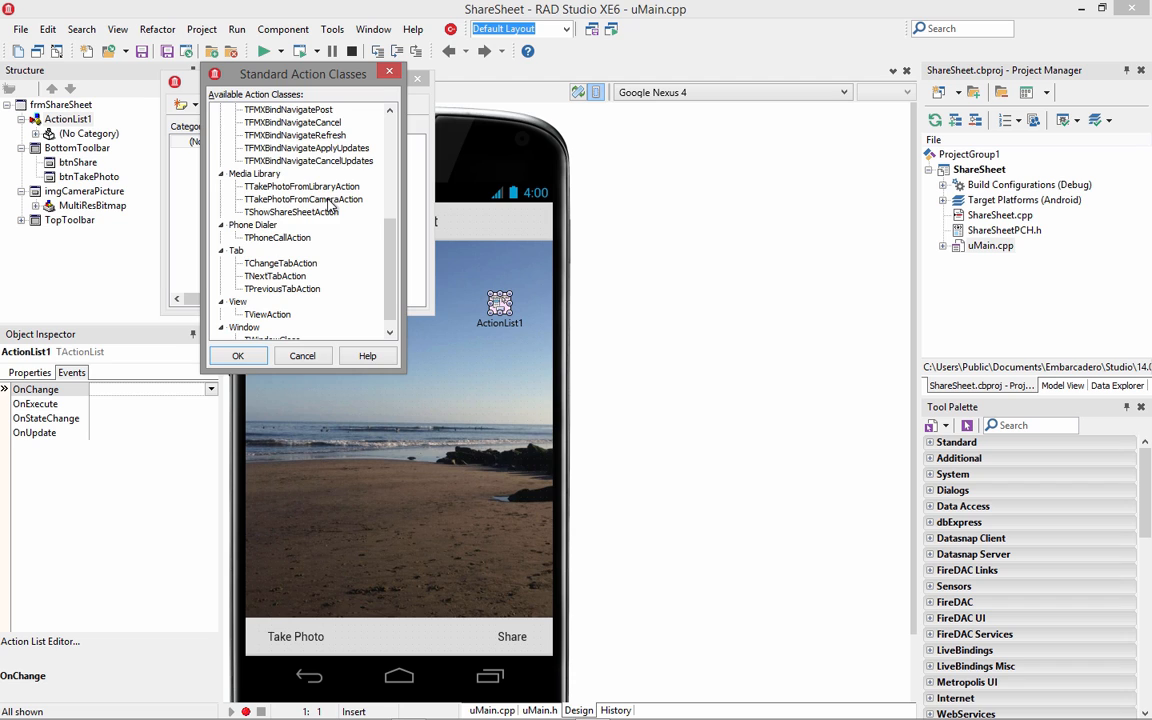
click(238, 356)
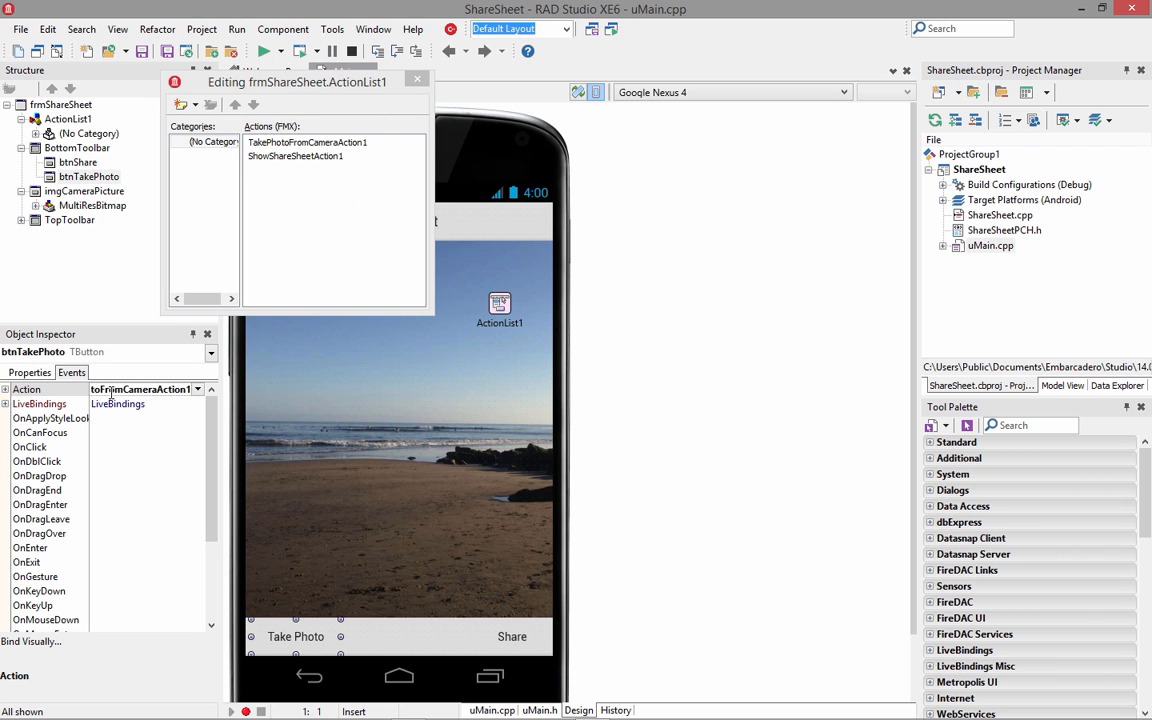
click(308, 140)
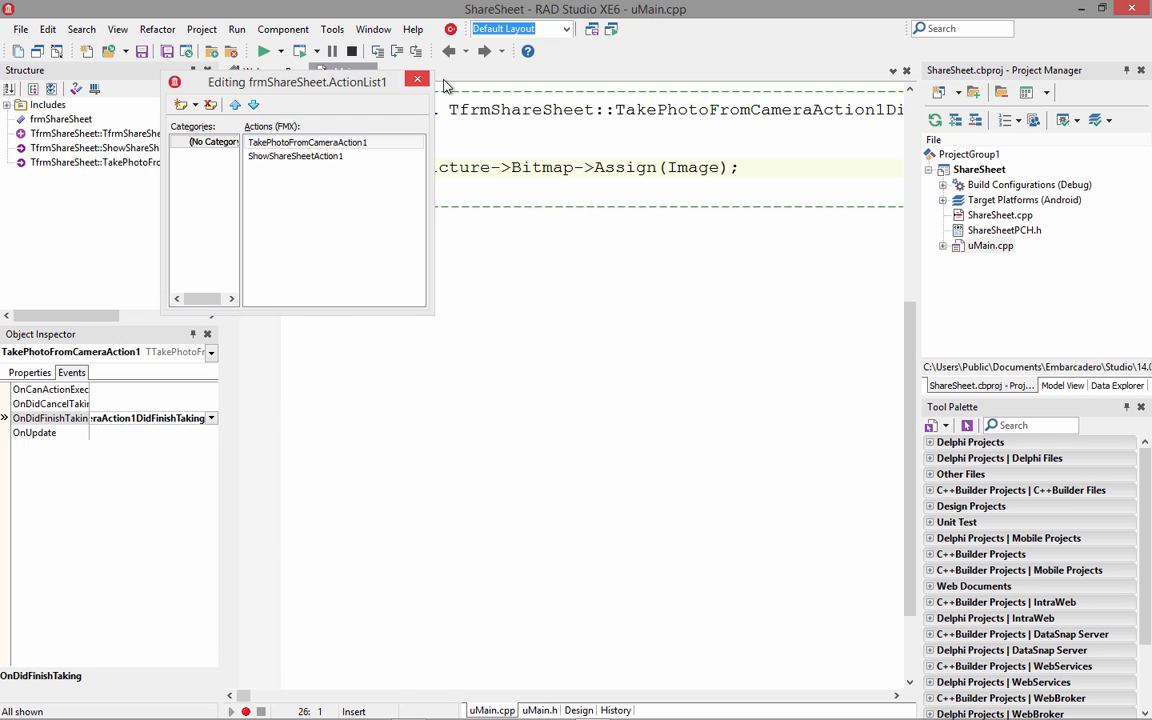
Close the action list editor, leaving the DidFinishTaking handler with imgCameraPicture->Bitmap->Assign(Image) visible
click(416, 80)
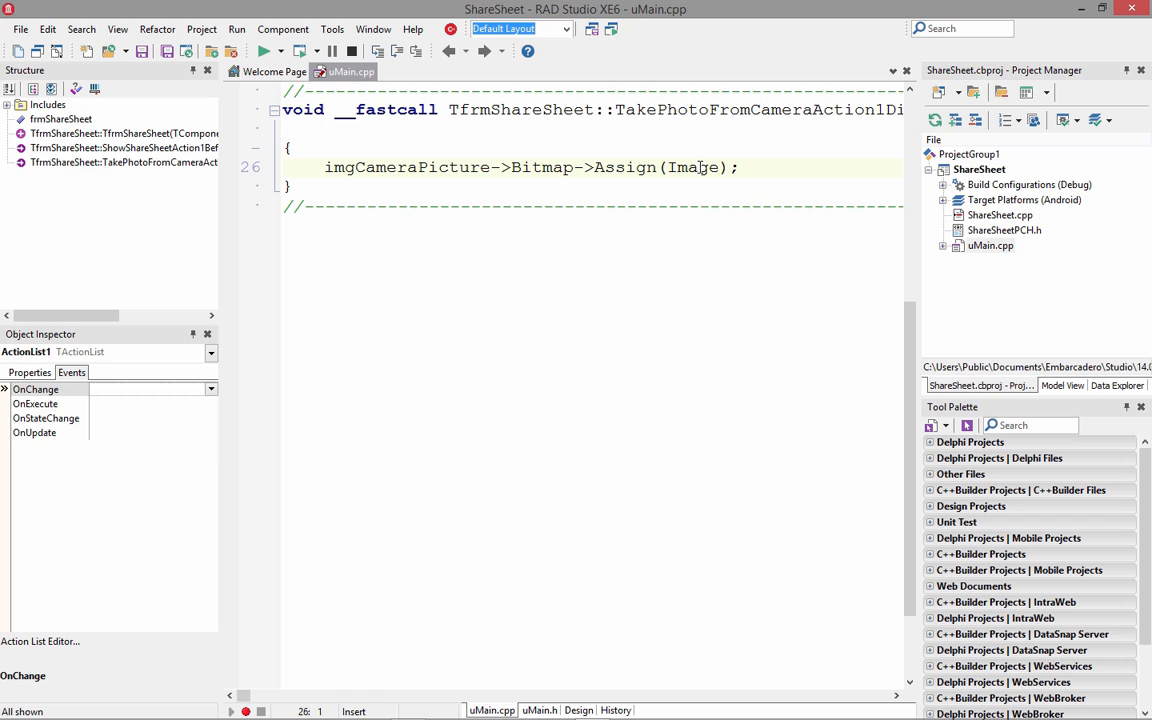
mouse_move(524, 168)
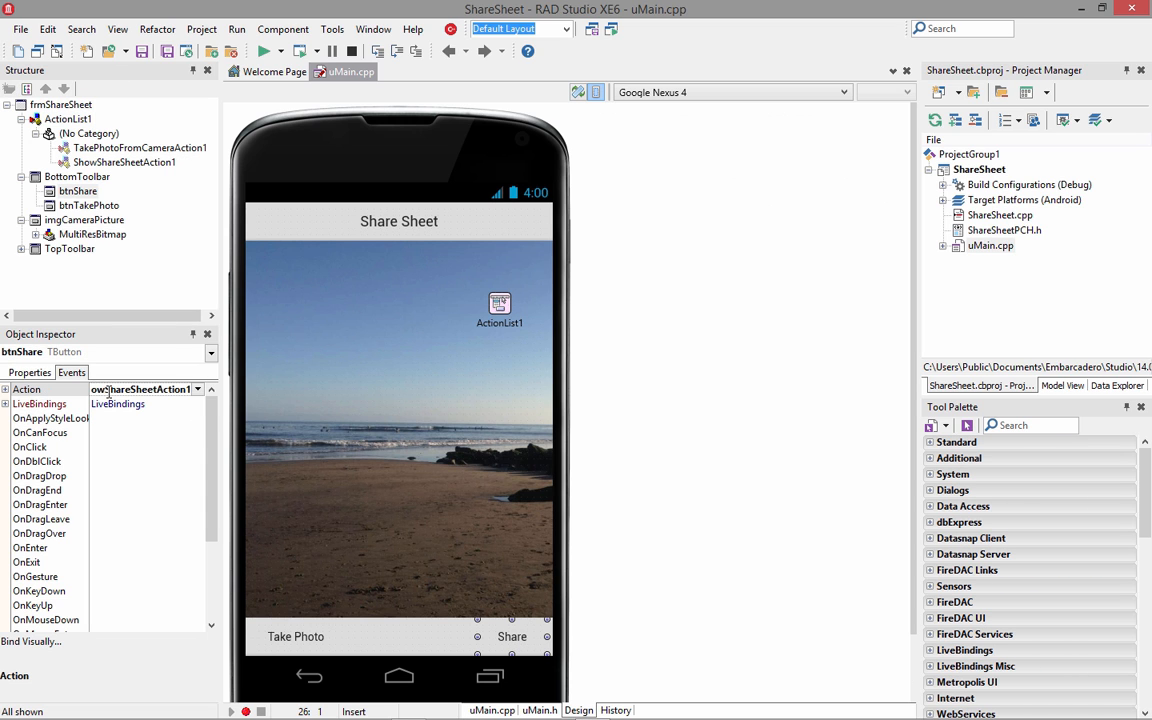
Review ActionList1's TakePhotoFromCameraAction1 and ShowShareSheetAction1, then close the editor
double_click(500, 304)
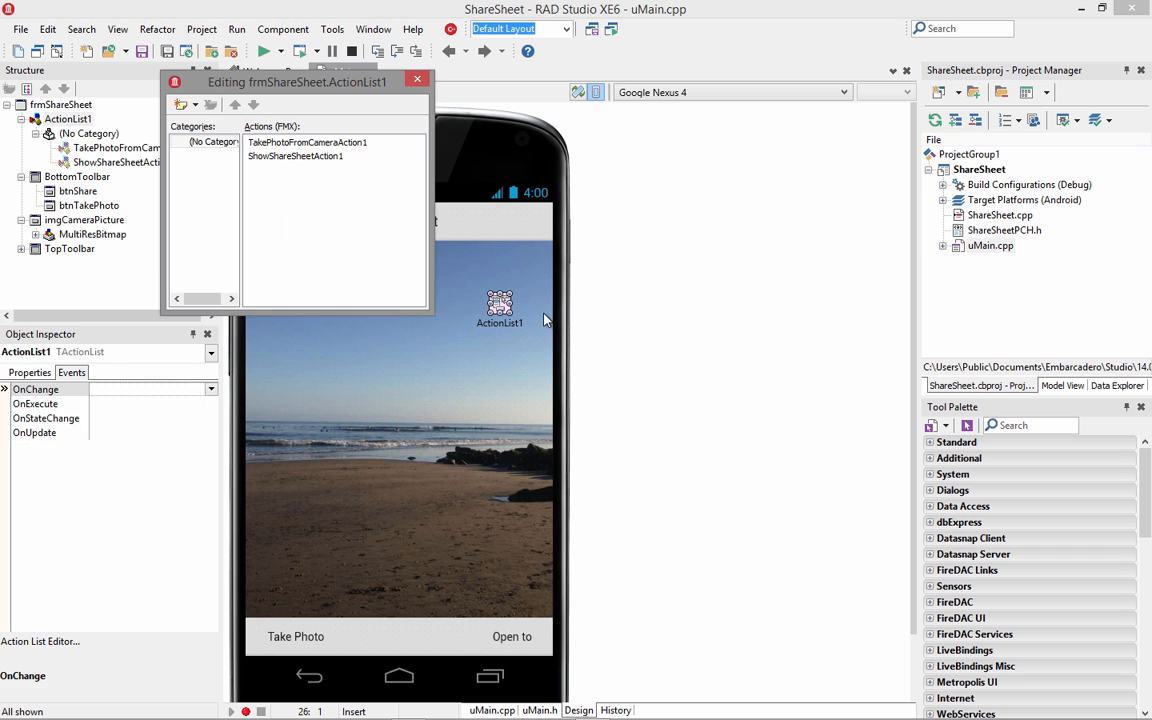
click(294, 156)
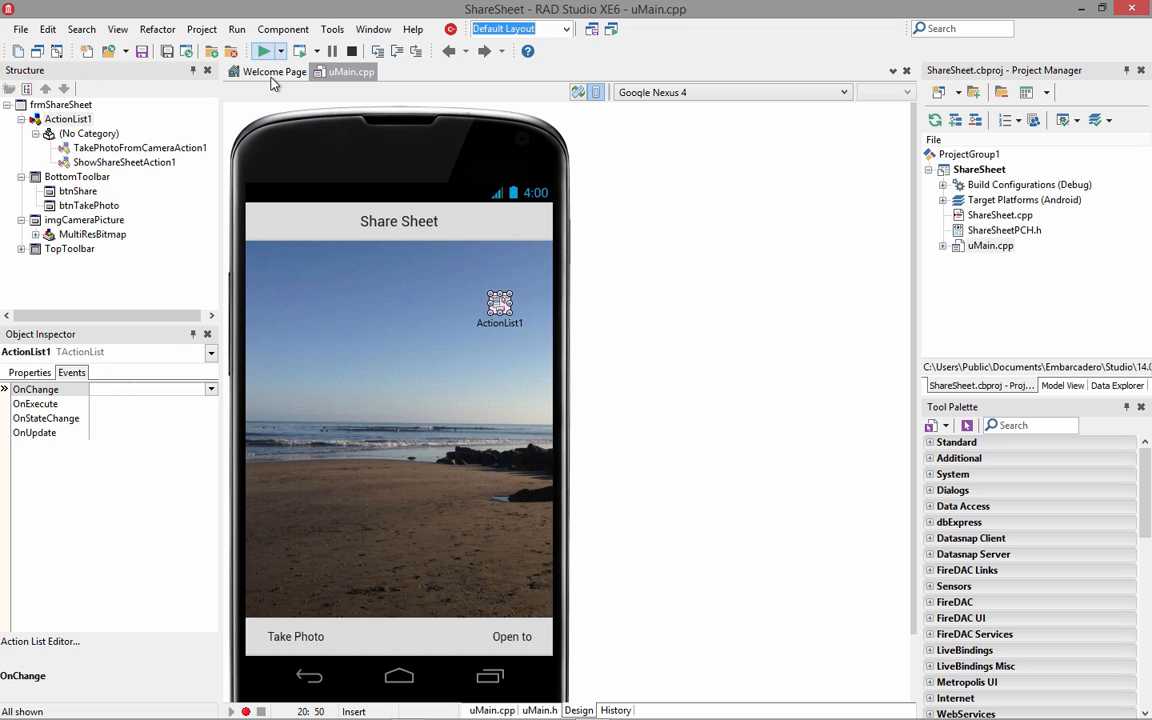
Expand the Android targets to SCH-I545 and run the ShareSheet app on the phone
click(944, 200)
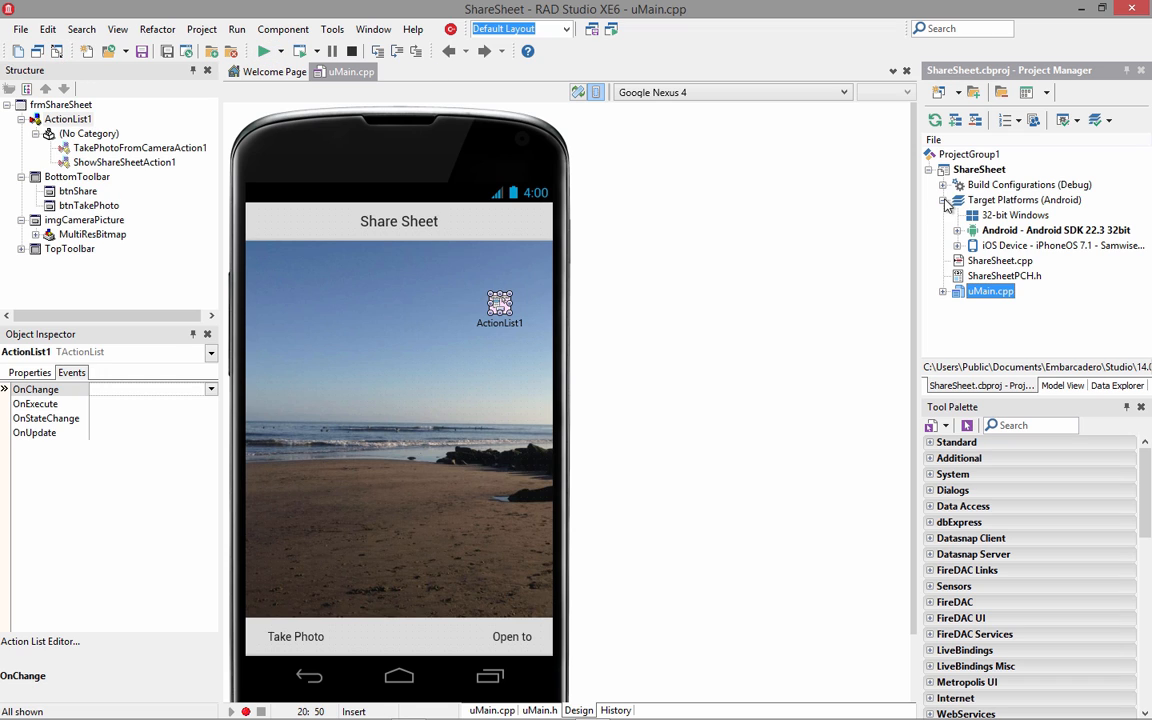
click(960, 230)
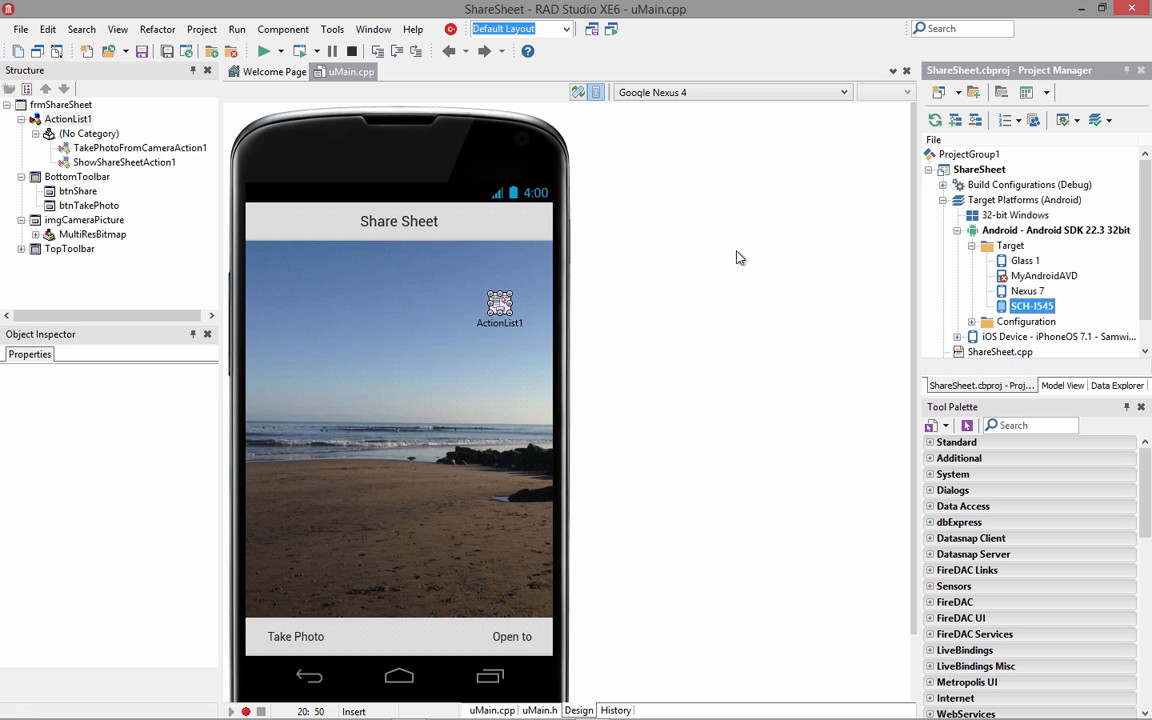
click(264, 52)
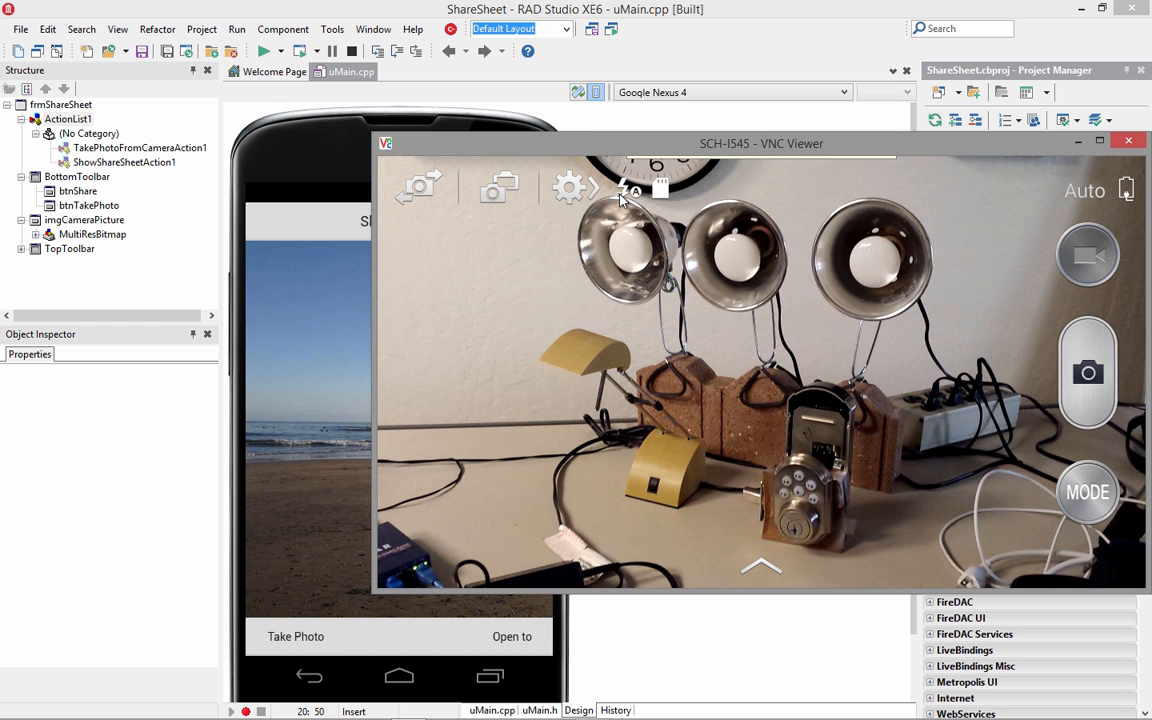
Take a photo in the phone app and bring up its share options
click(764, 374)
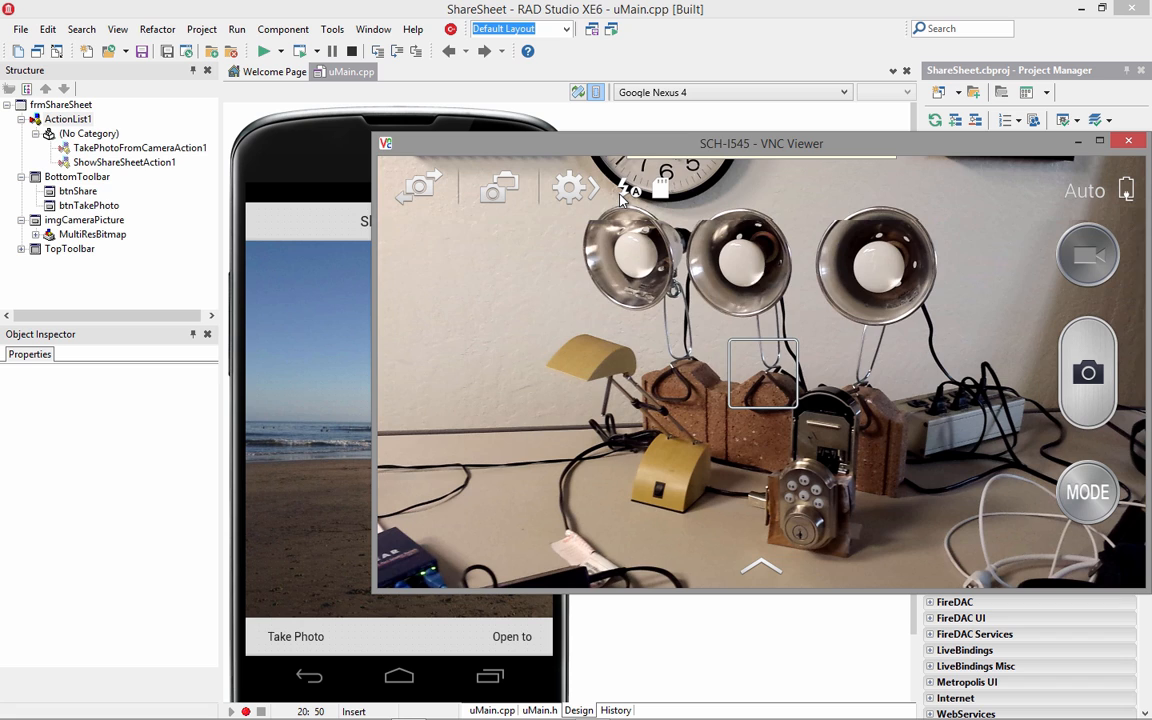
click(1088, 372)
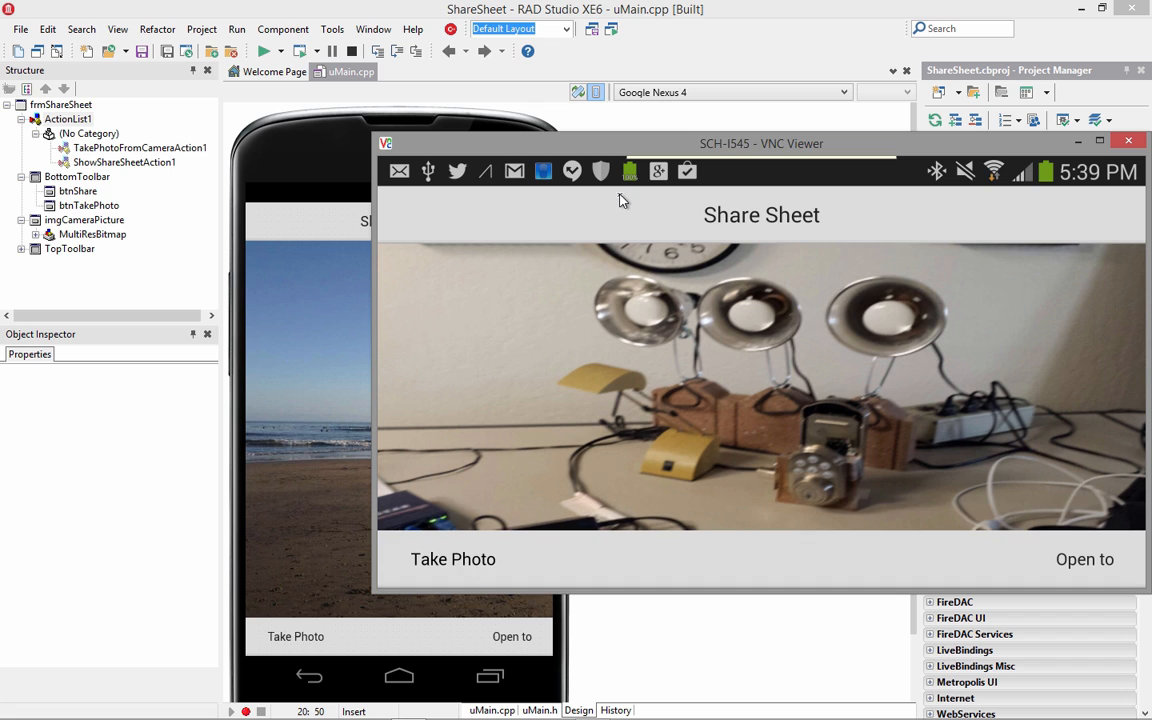
click(1084, 560)
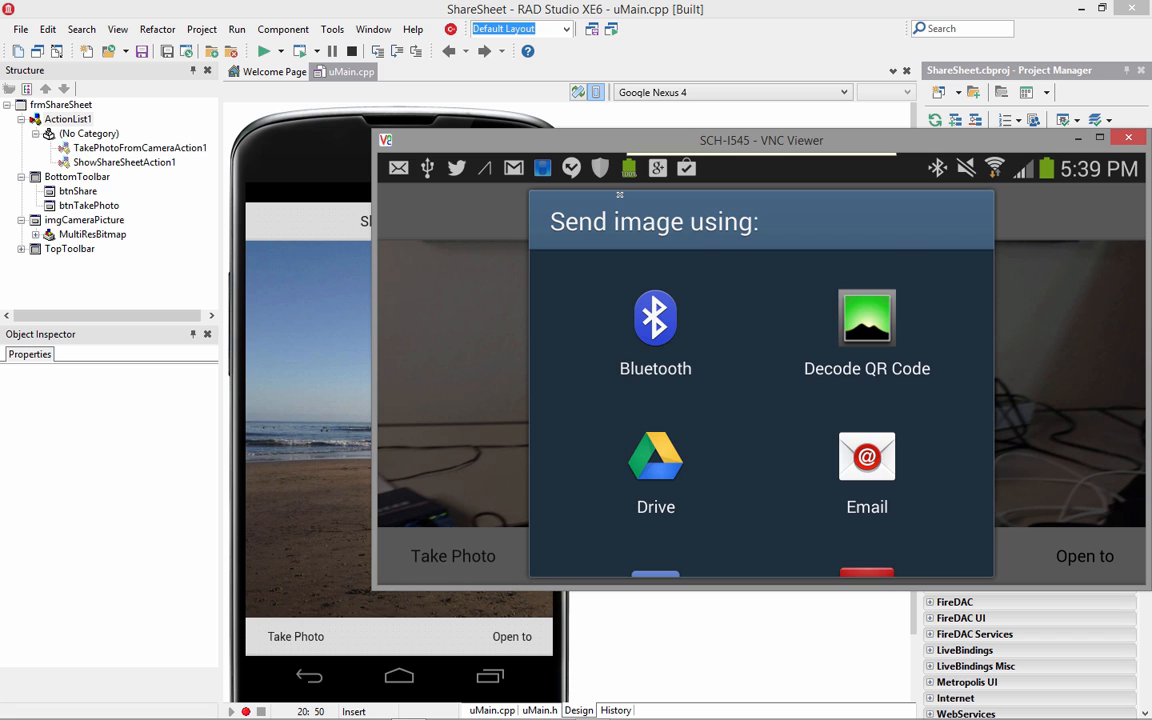
Choose Facebook from the share chooser so the photo lands in its post composer
scroll(down, 3)
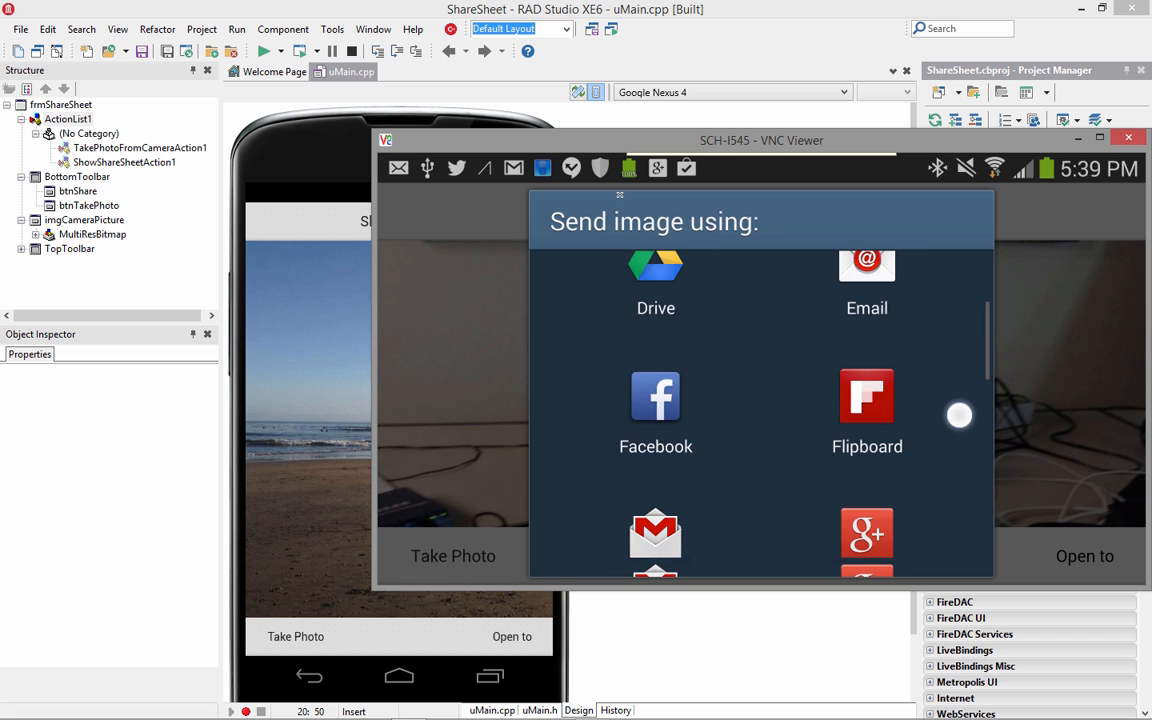
scroll(down, 3)
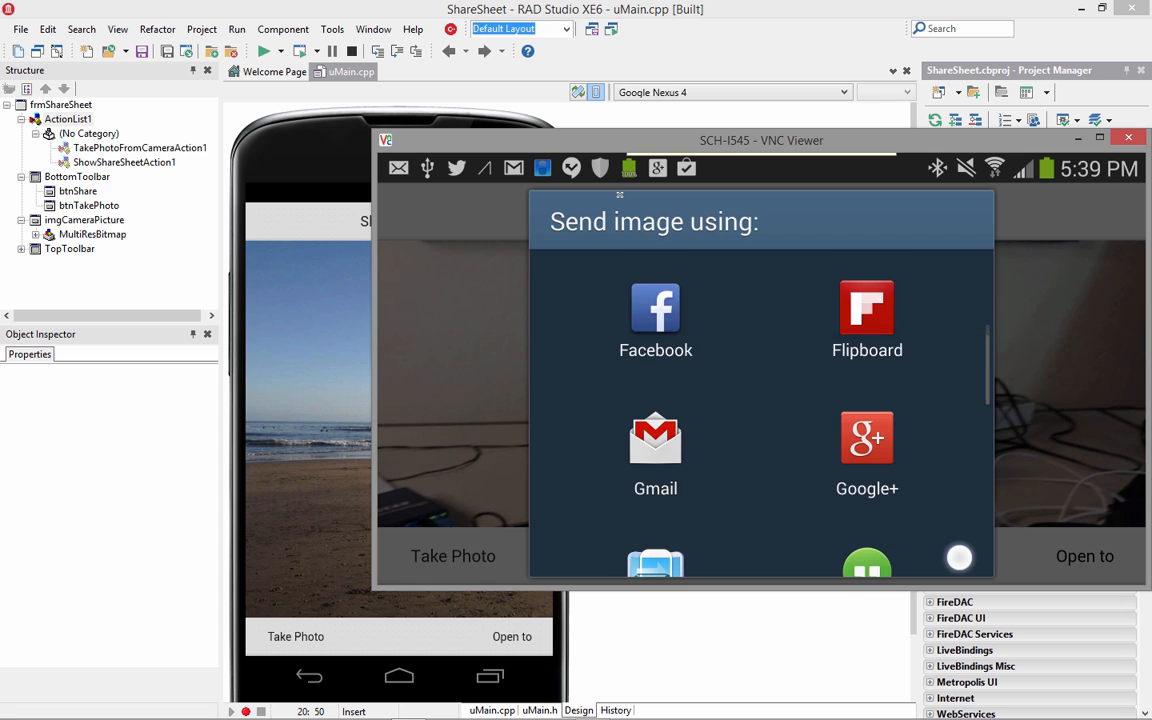
scroll(down, 3)
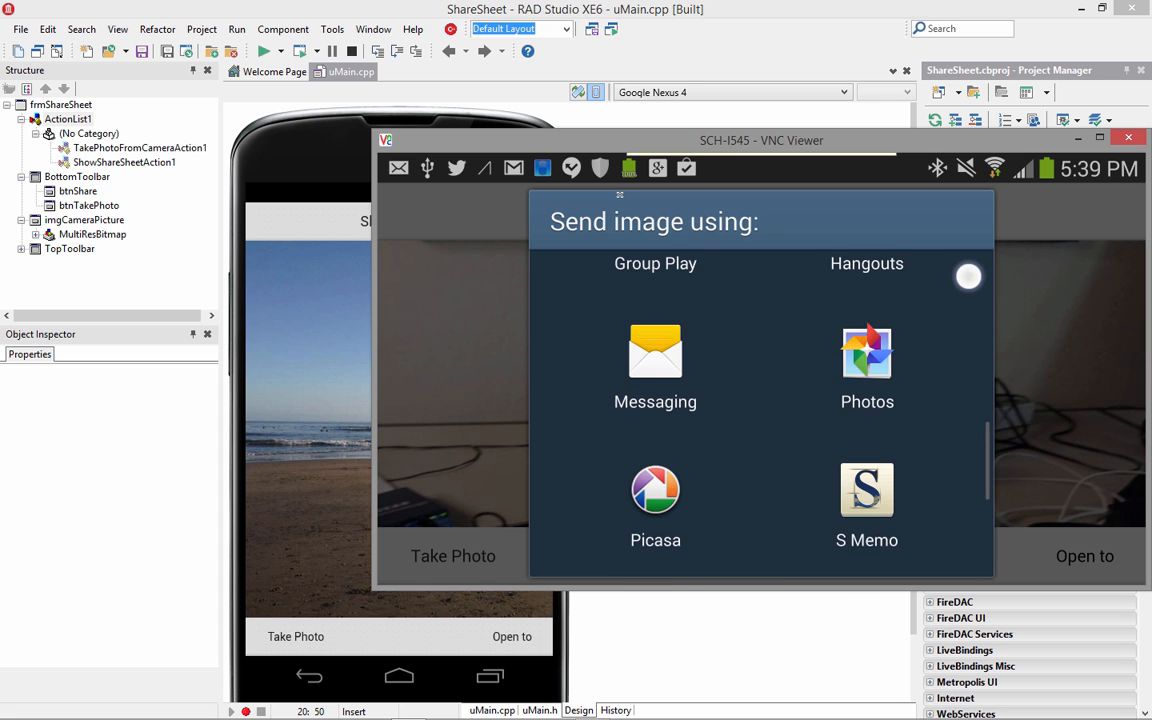
scroll(down, 3)
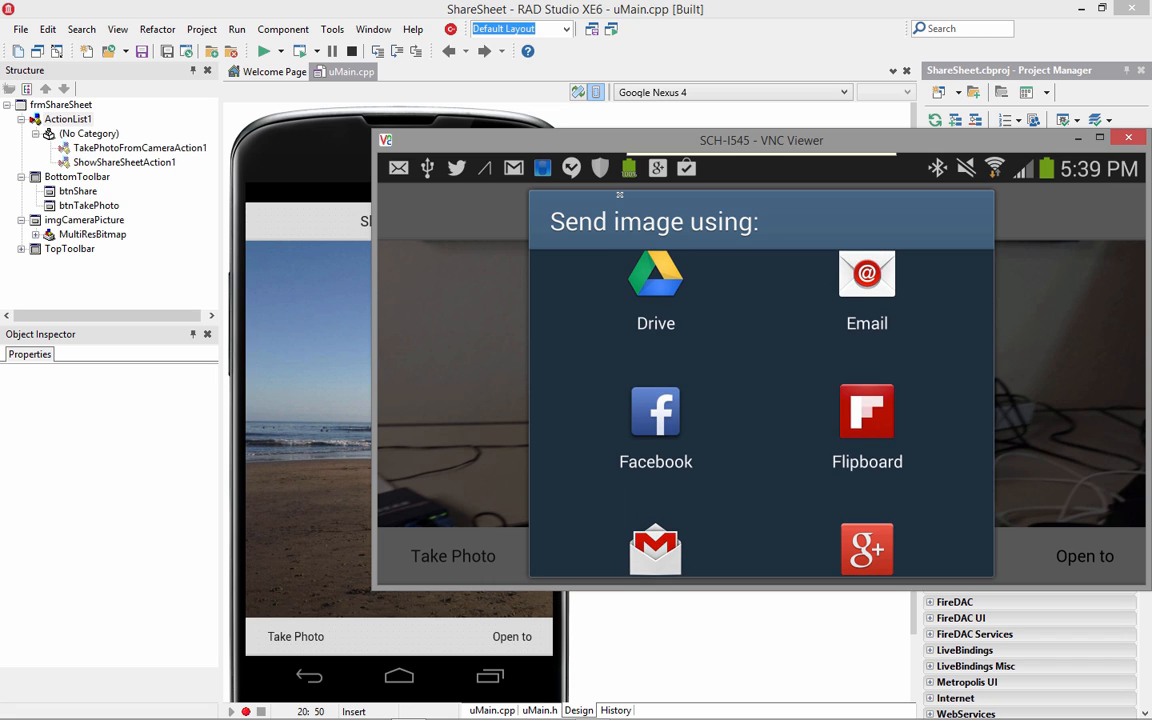
click(656, 420)
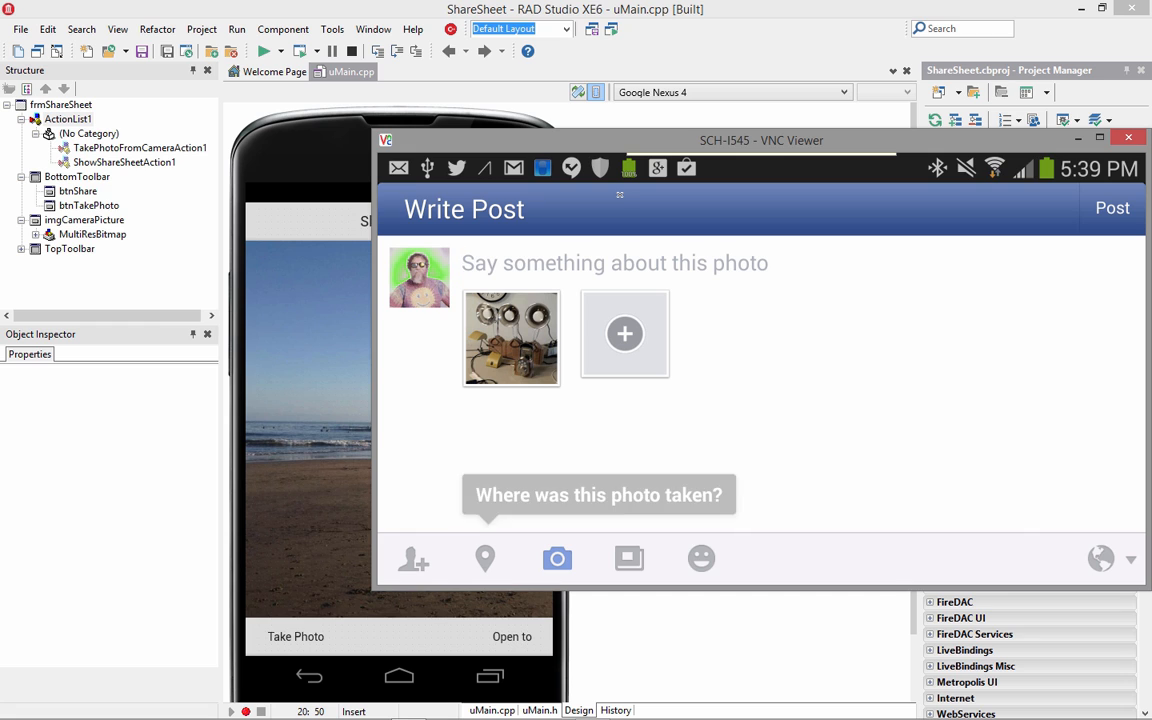
click(1128, 136)
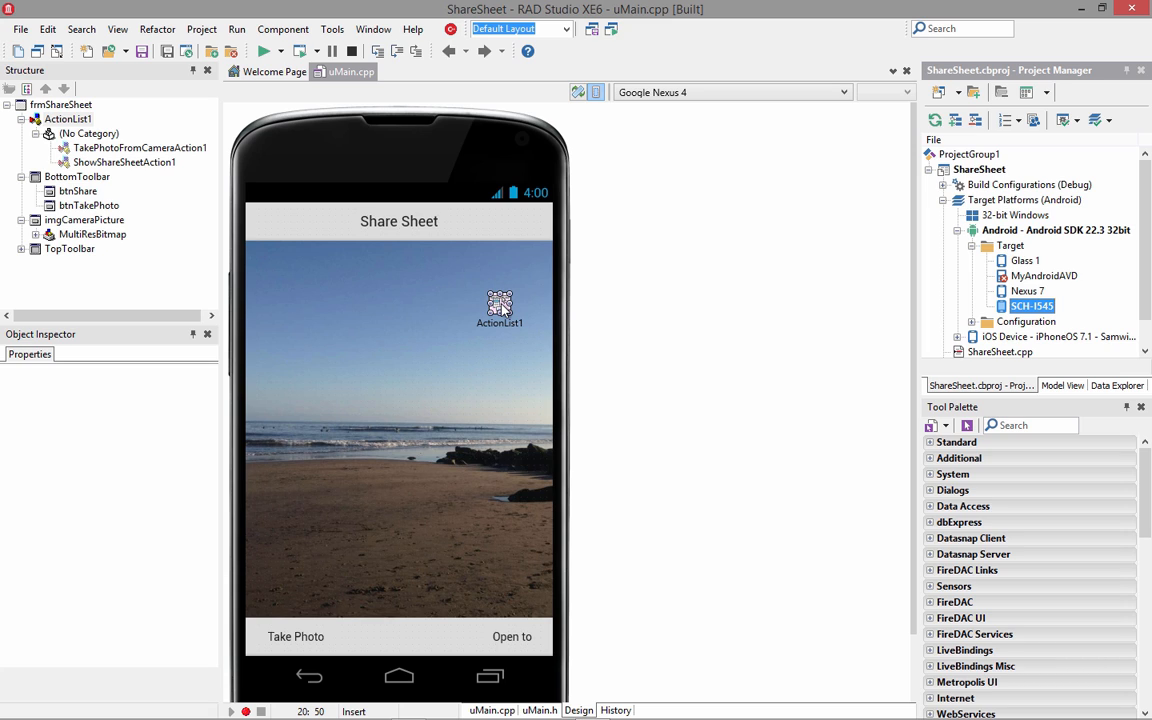
mouse_move(170, 182)
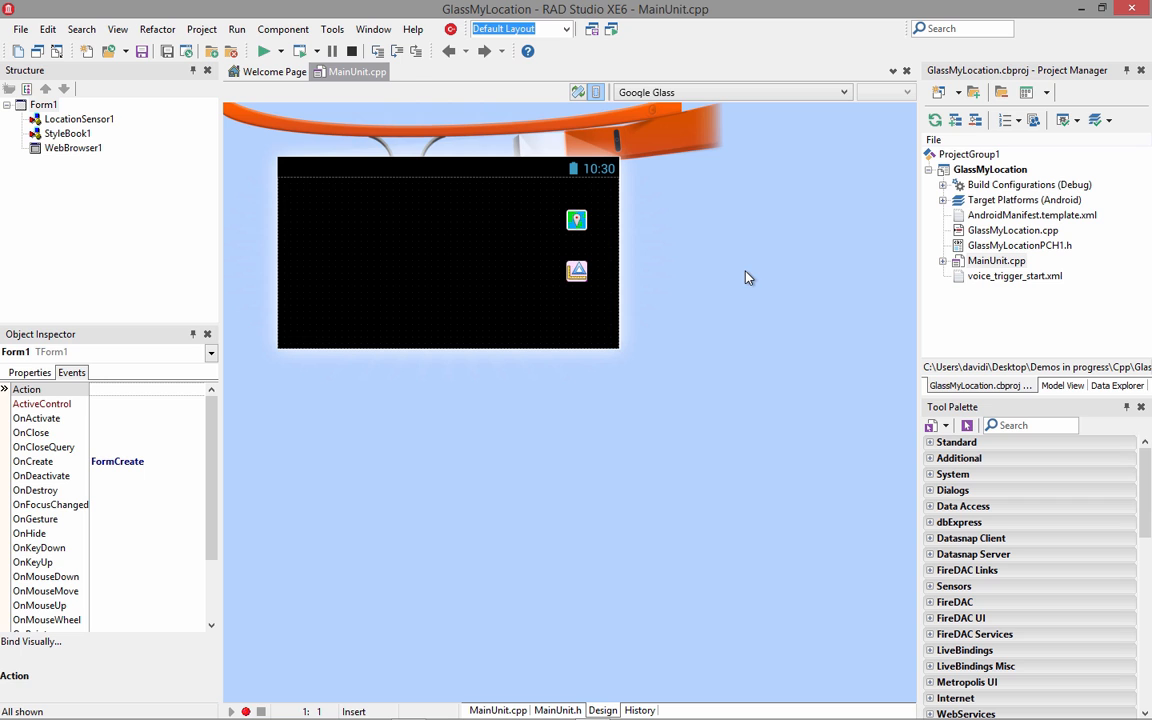
mouse_move(752, 276)
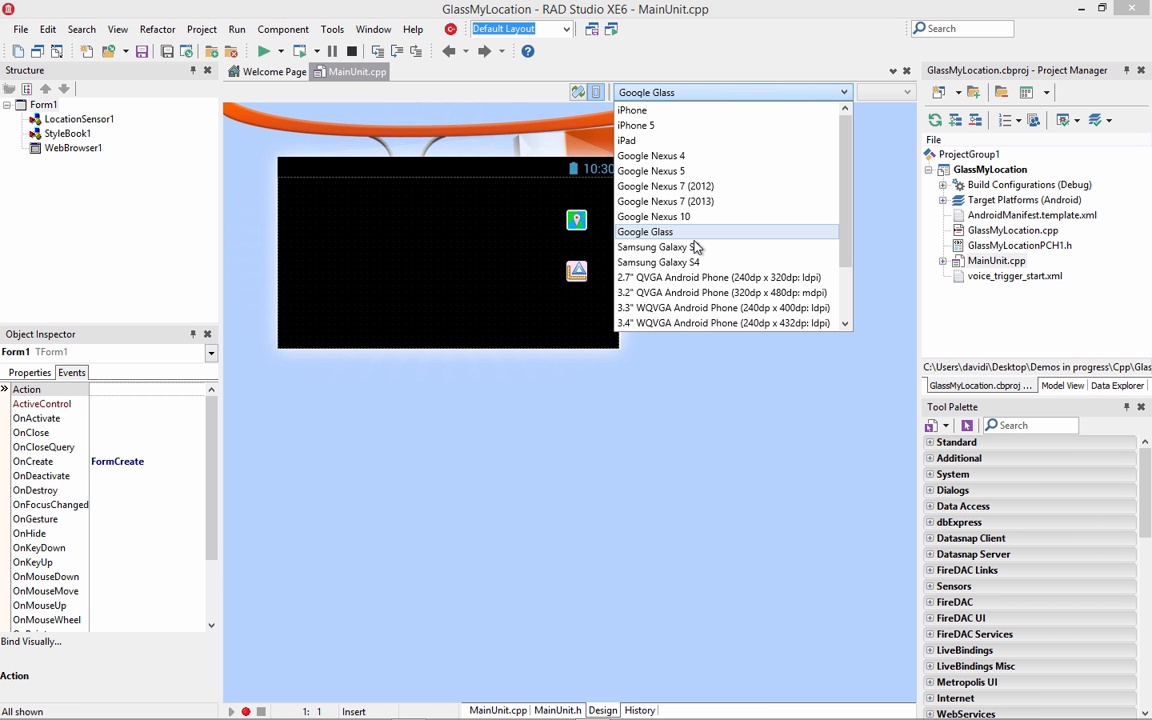
mouse_move(656, 238)
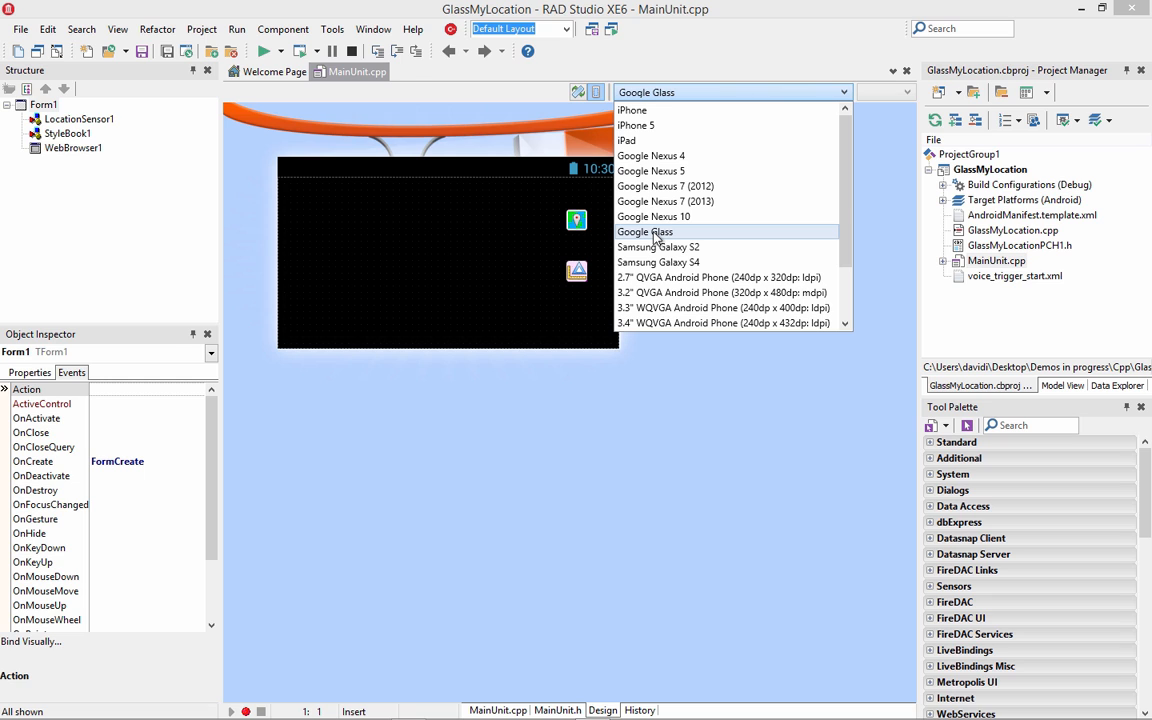
mouse_move(436, 240)
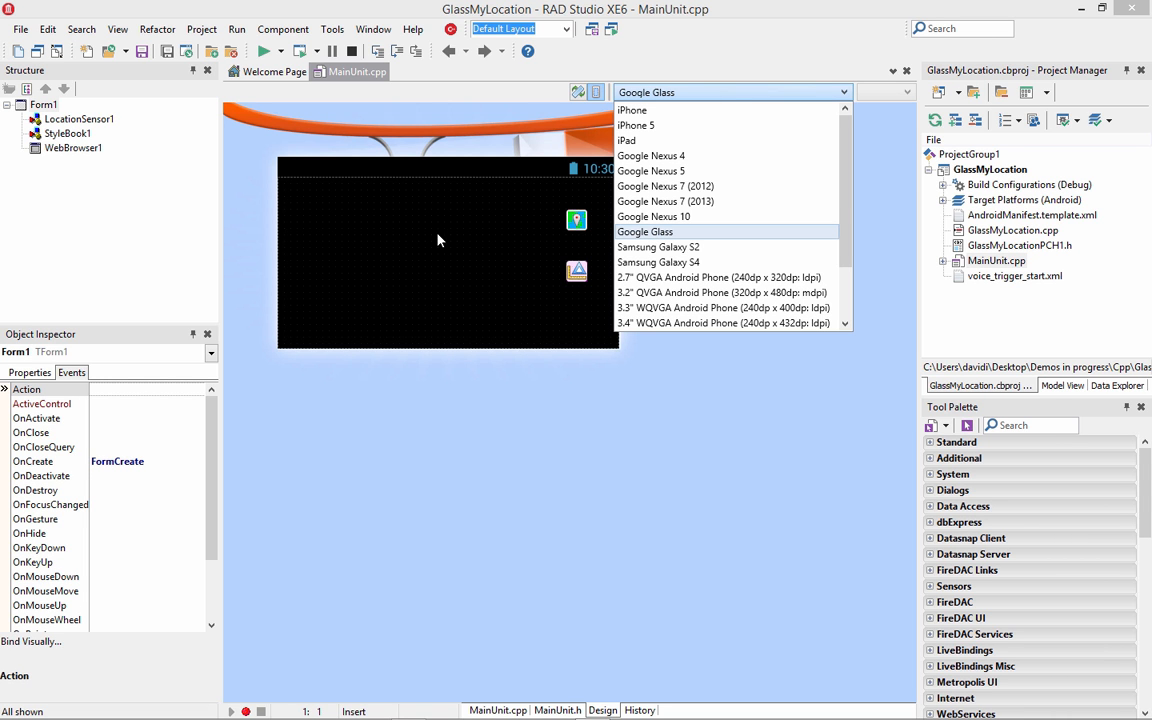
Keep Google Glass as the preview device for the GlassMyLocation form
click(576, 218)
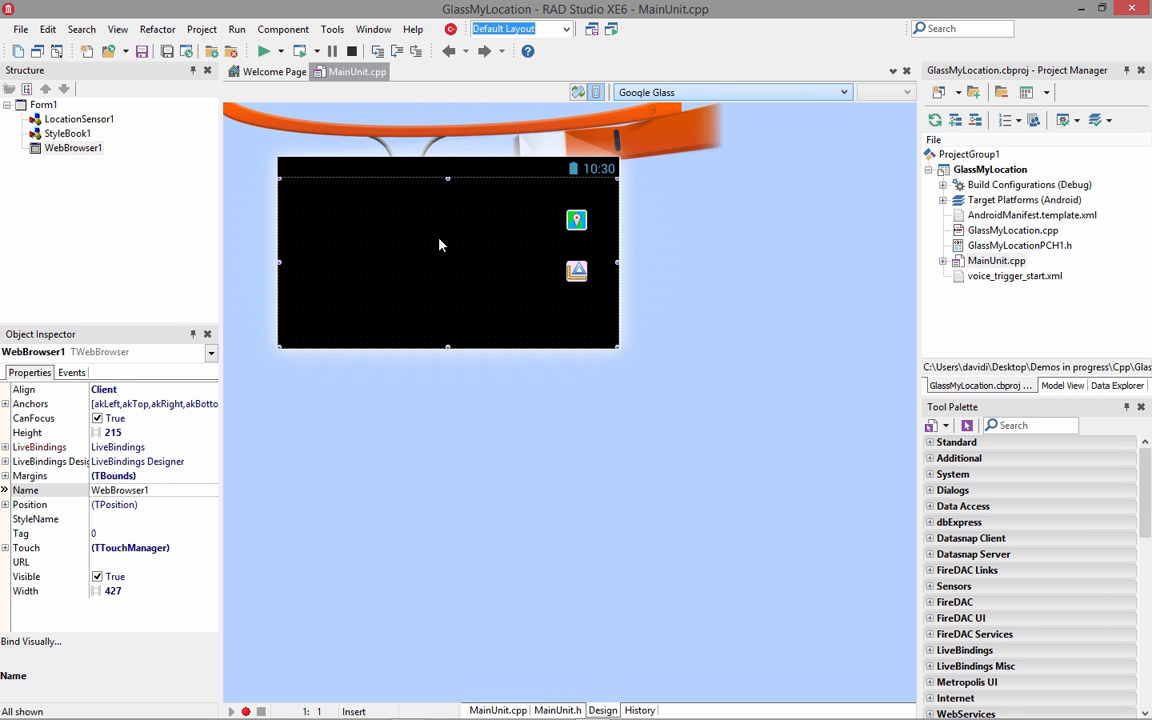
mouse_move(380, 270)
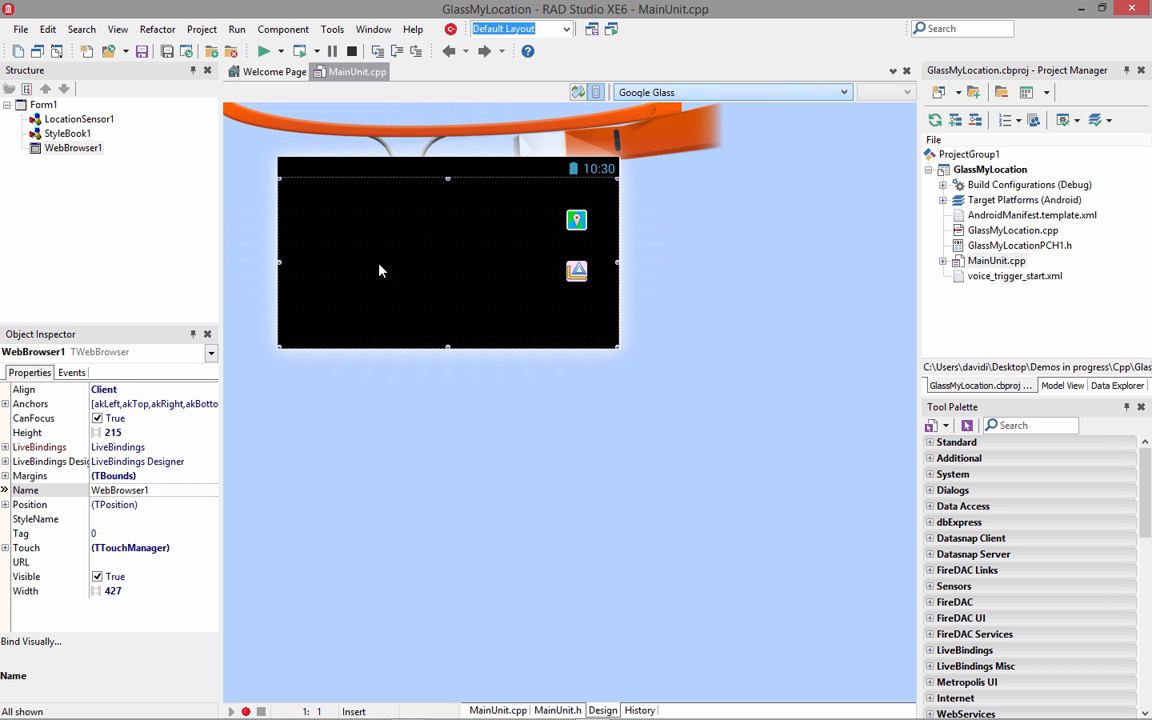
mouse_move(416, 258)
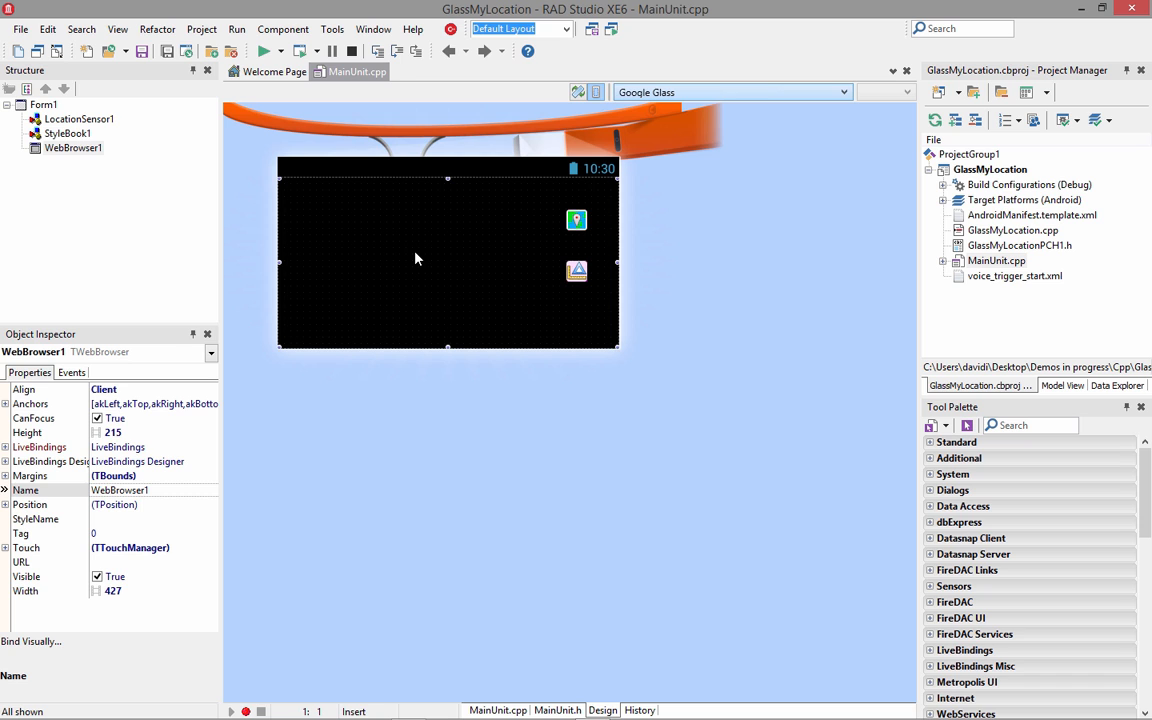
mouse_move(444, 260)
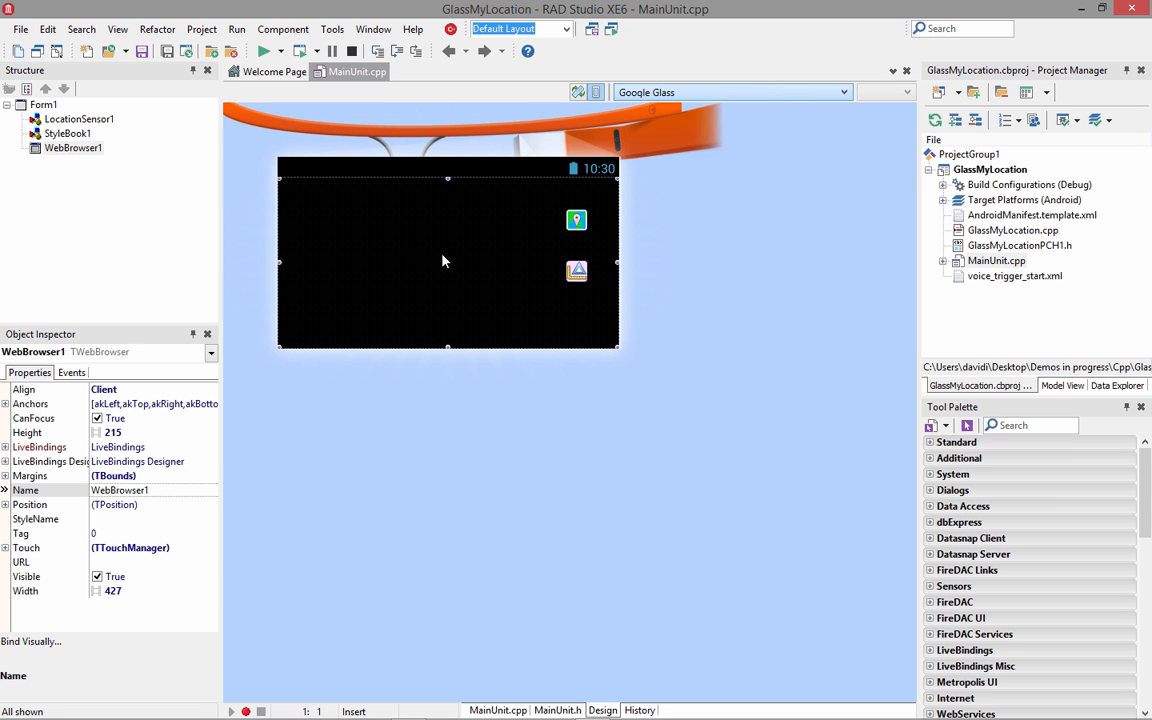
Inspect WebBrowser1 and the form's properties, then view the form's source code
click(576, 270)
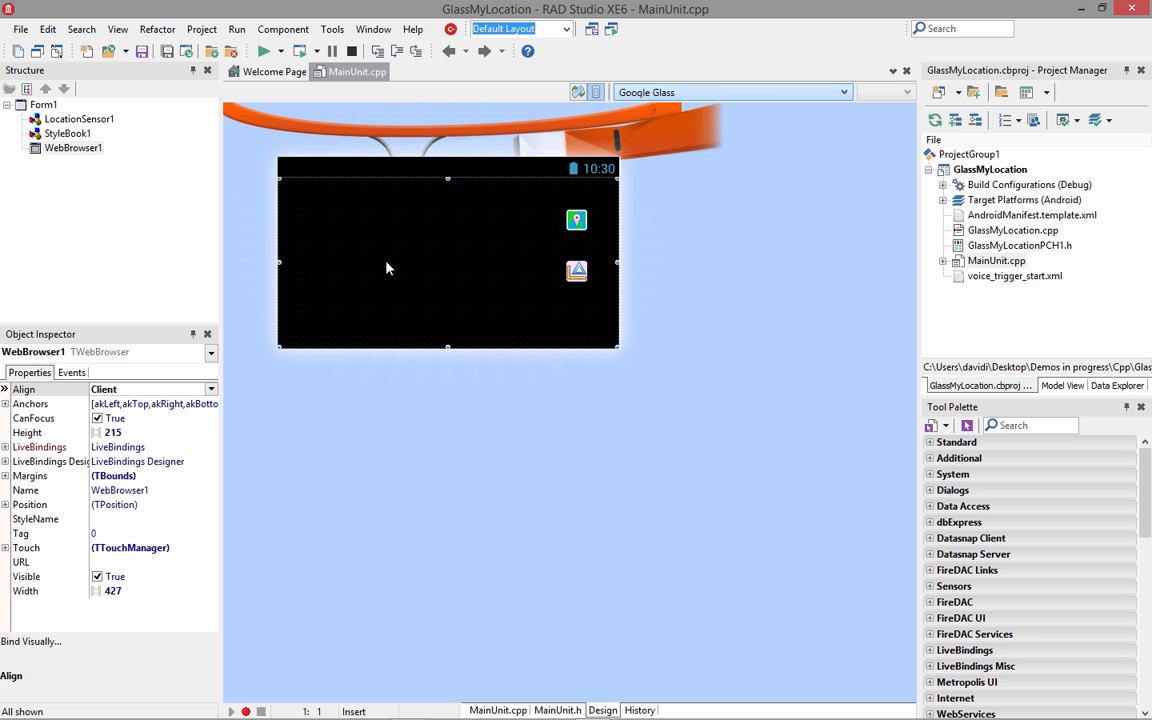
click(44, 104)
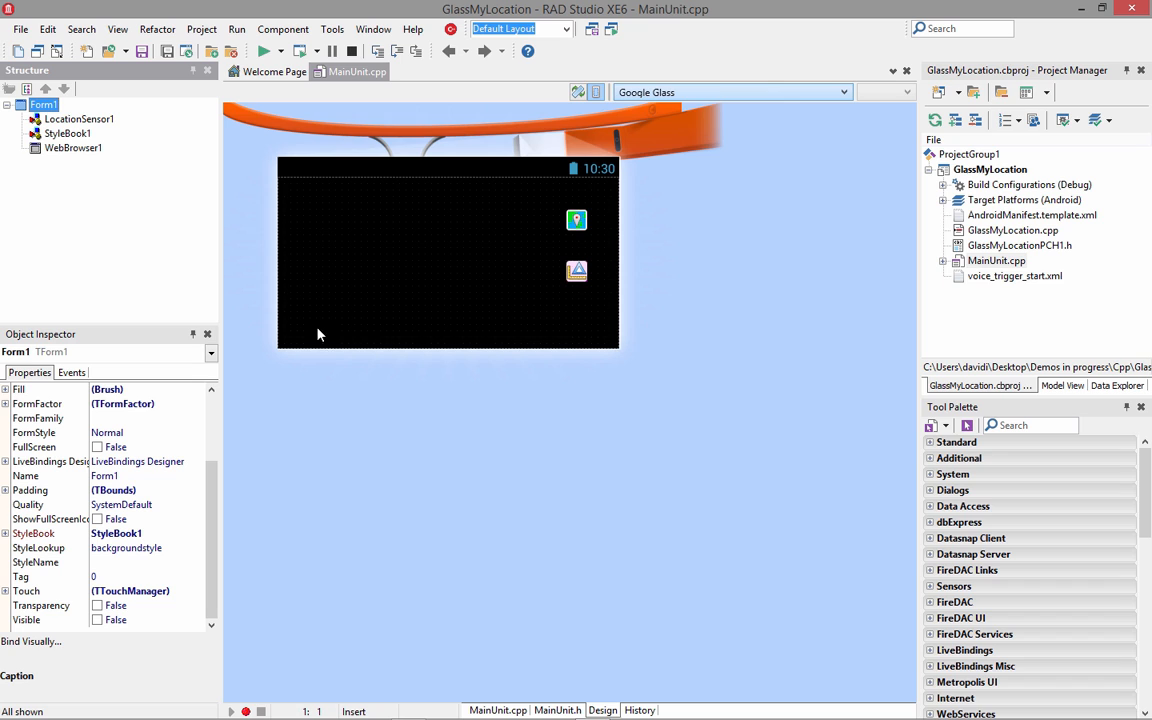
mouse_move(420, 268)
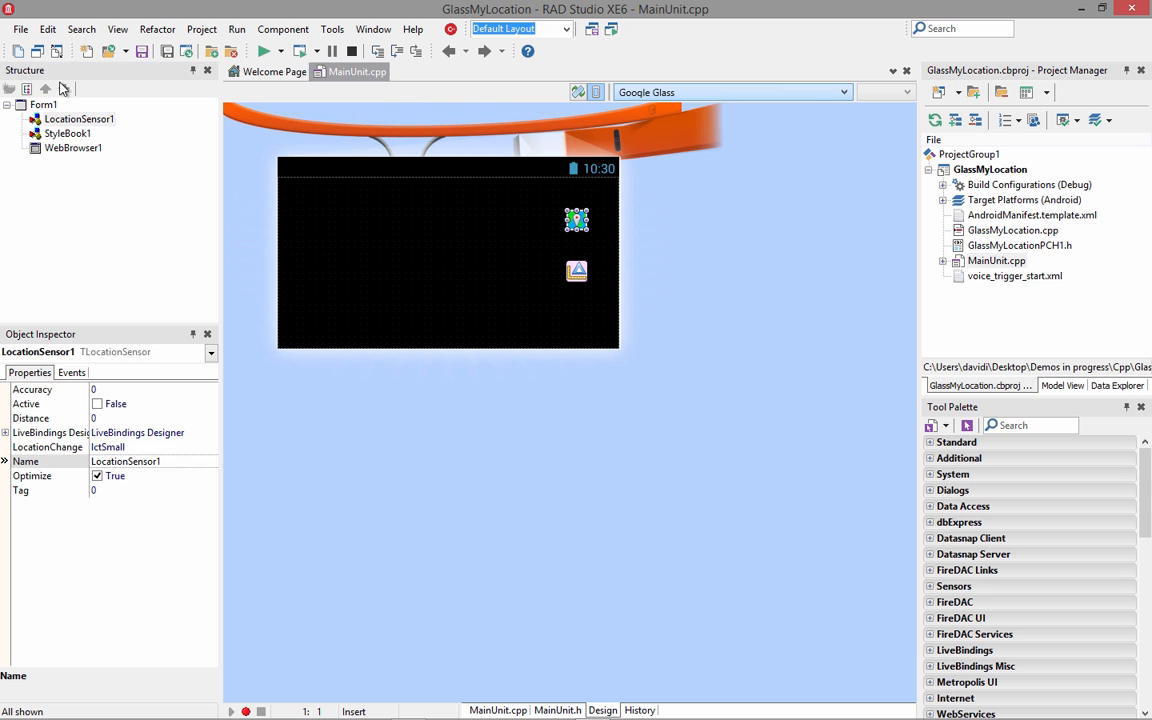
click(44, 104)
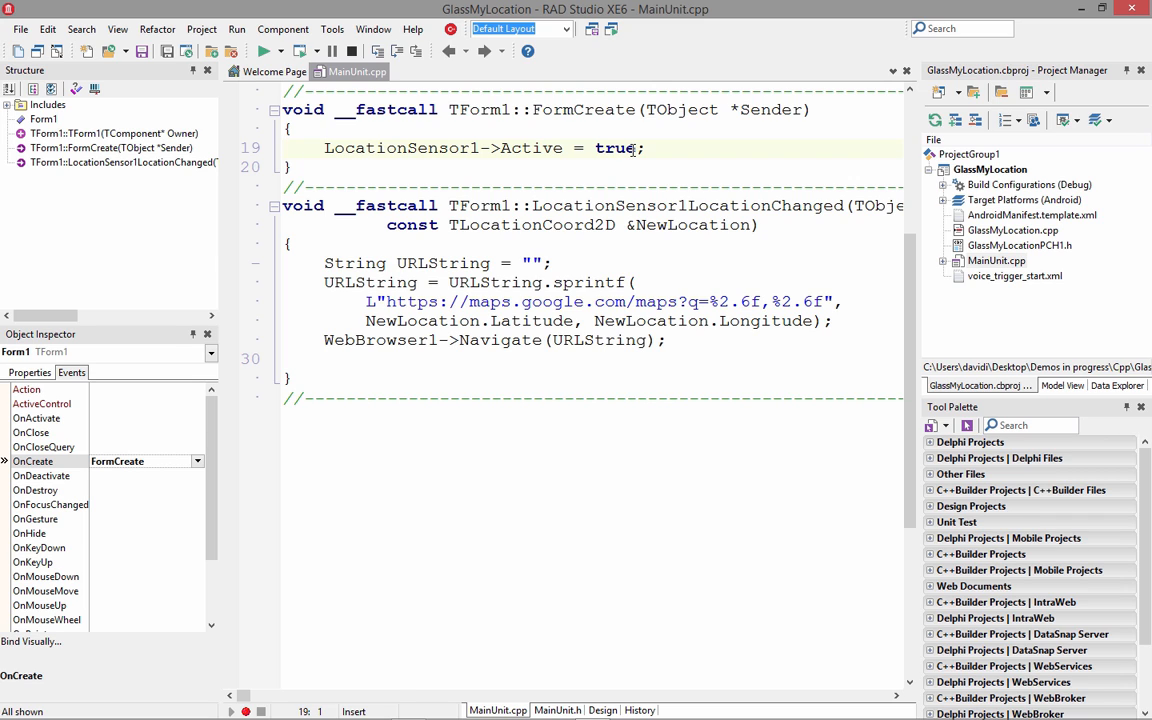
Review the location-changed handler and sensor properties, then view AndroidManifest.template.xml
click(602, 710)
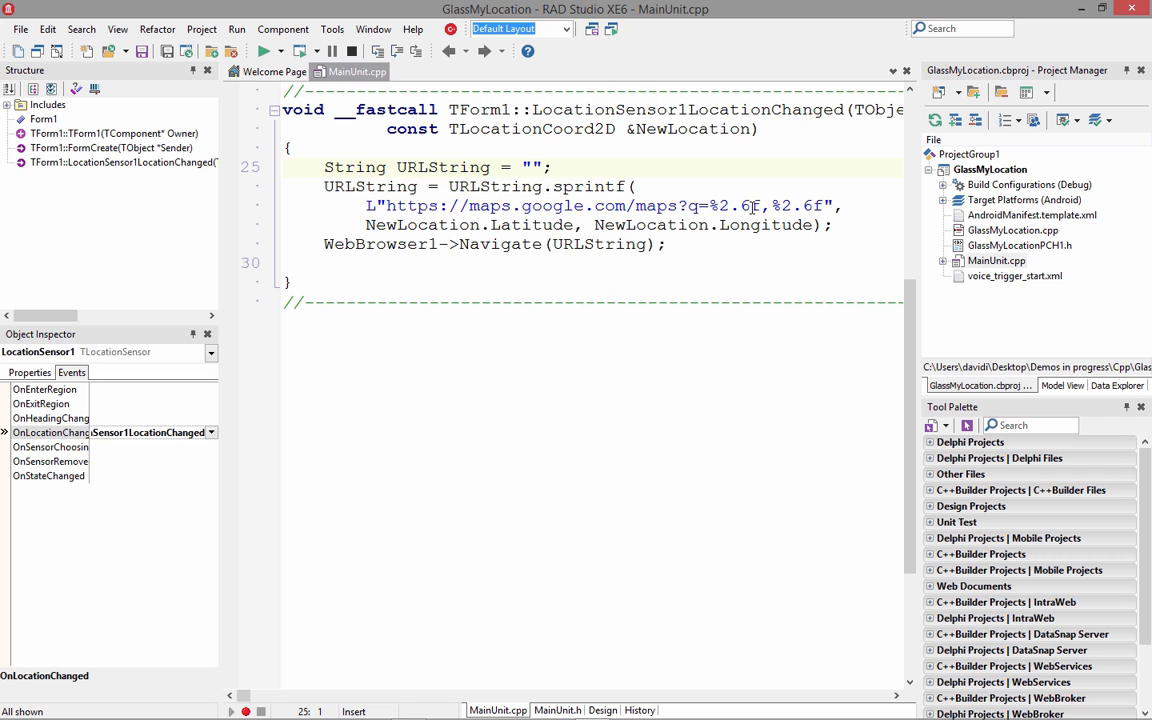
mouse_move(656, 134)
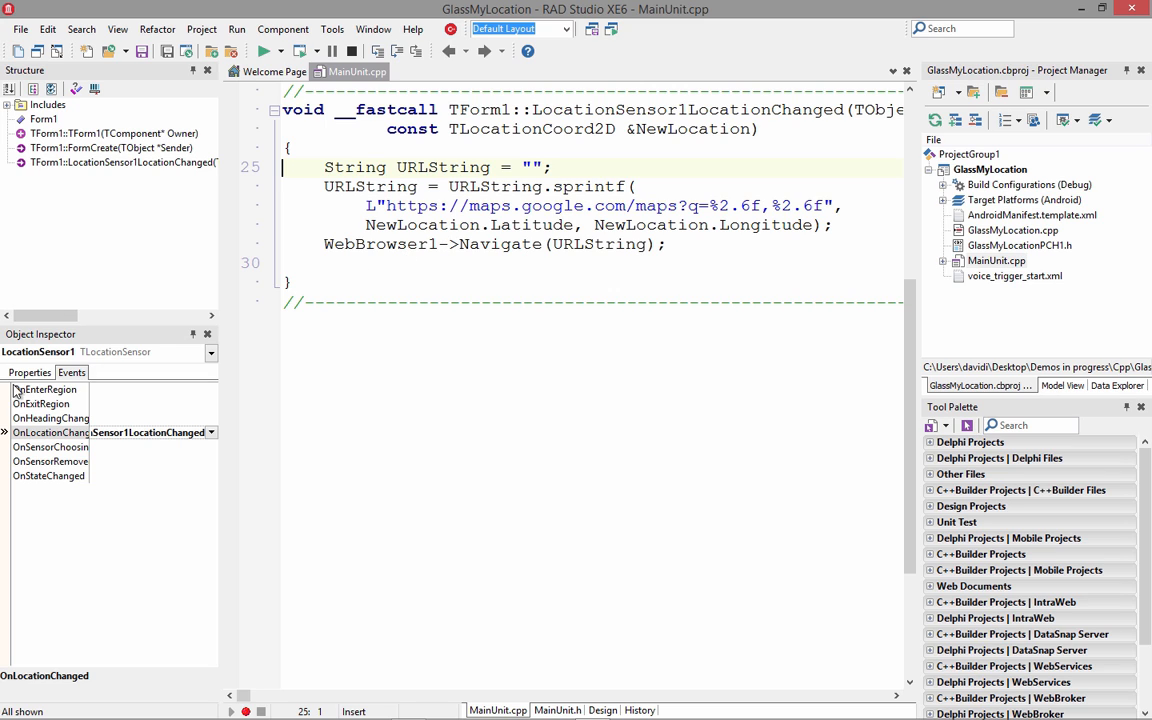
click(28, 372)
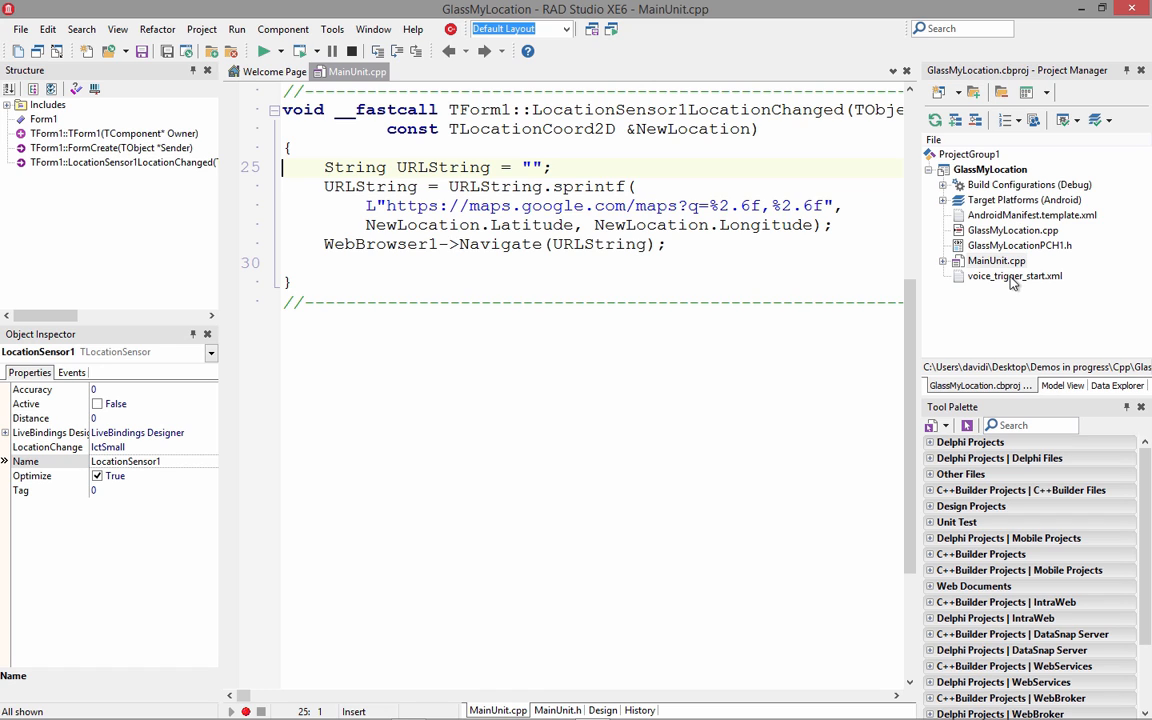
mouse_move(1032, 216)
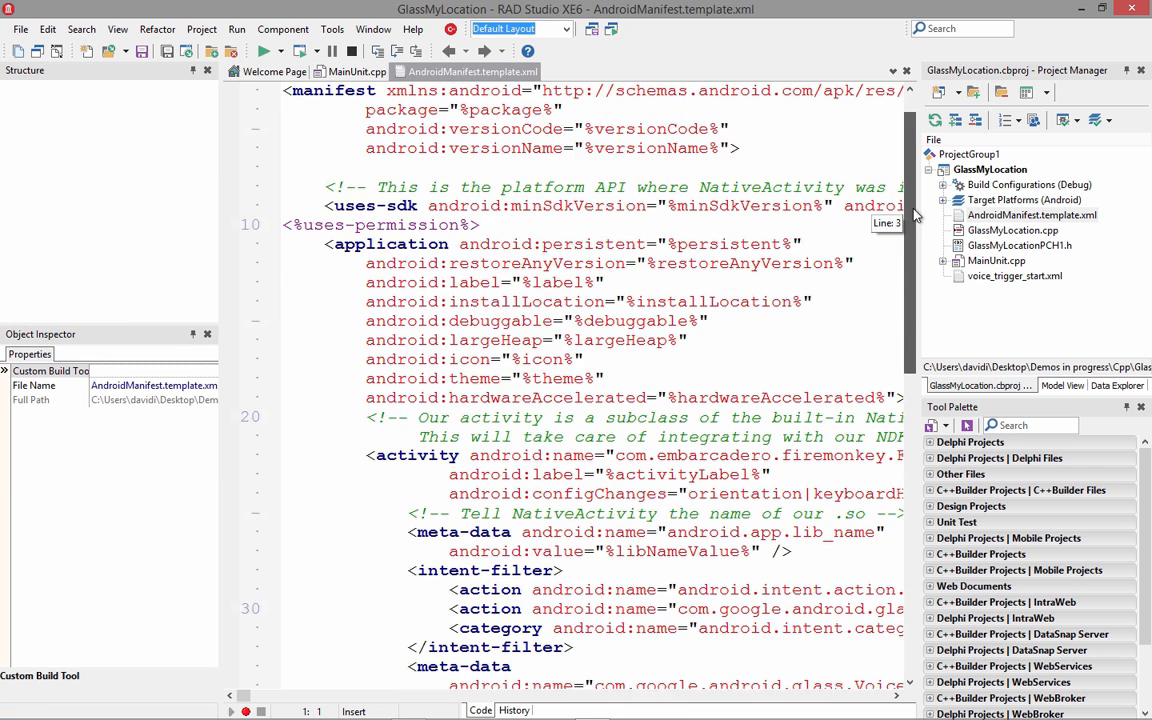
scroll(down, 3)
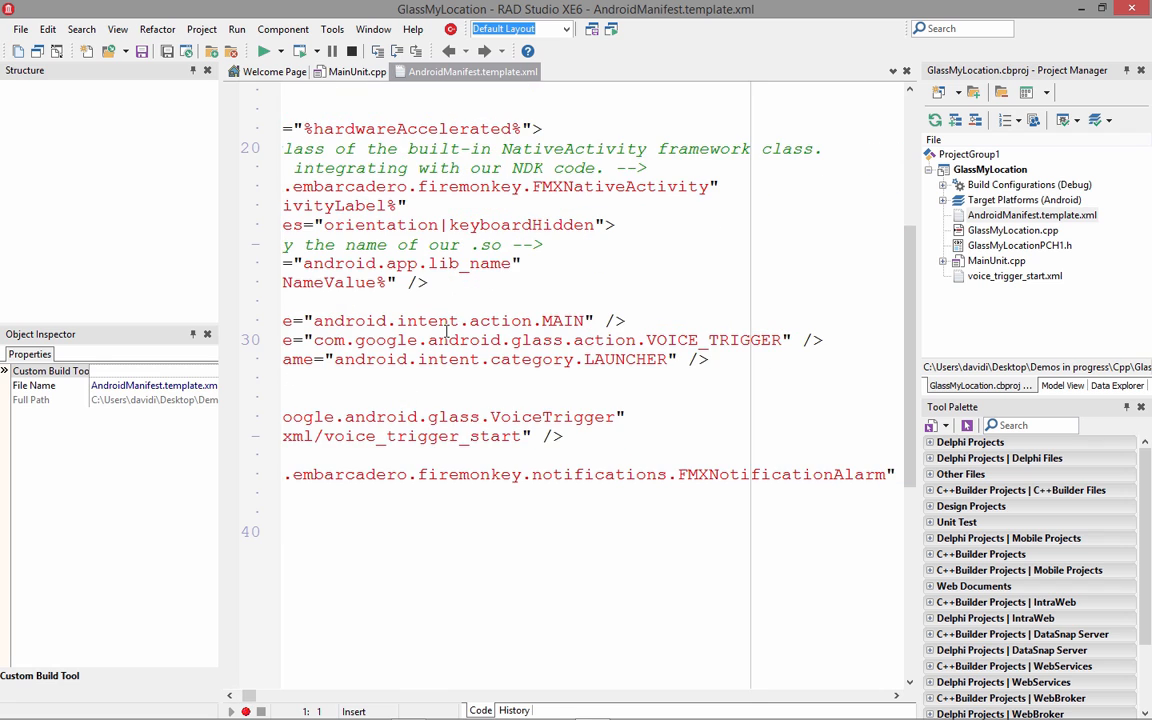
mouse_move(720, 338)
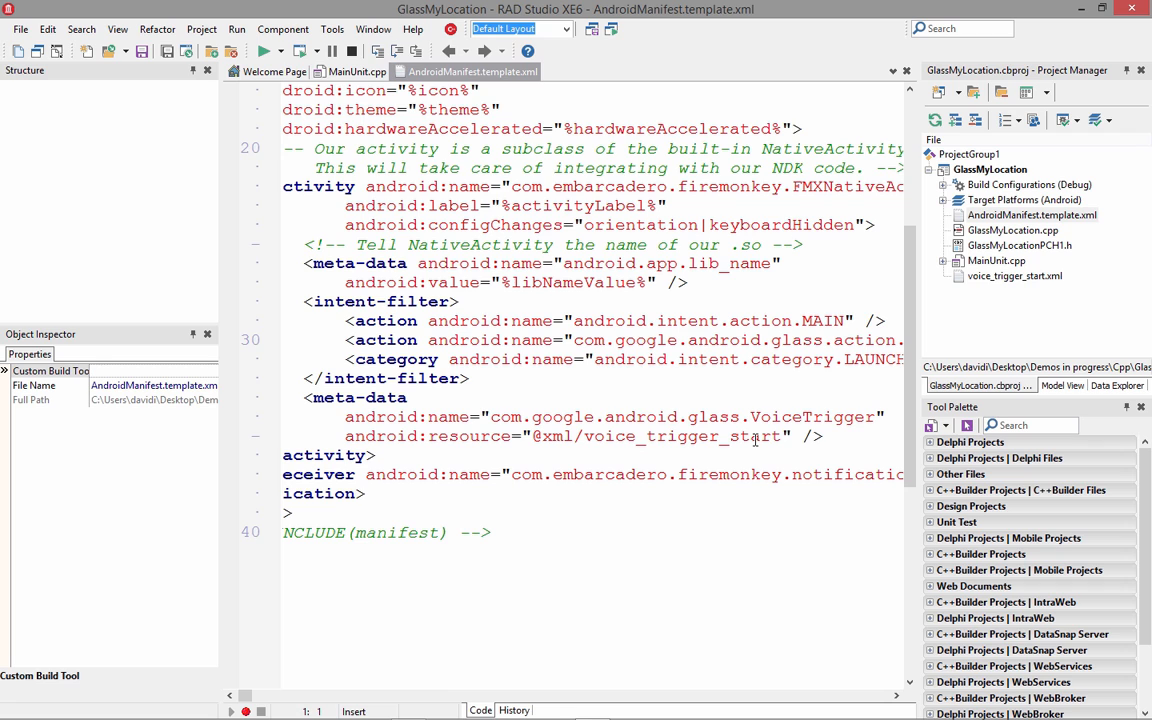
mouse_move(324, 612)
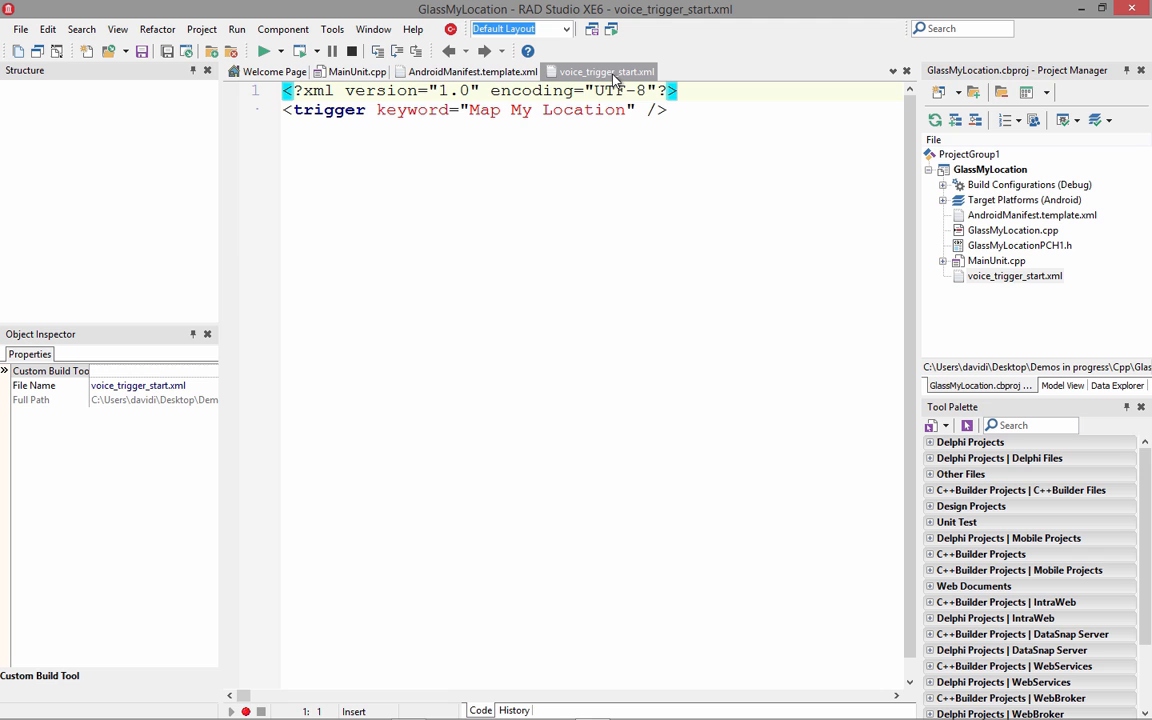
Compare the manifest's VoiceTrigger meta-data with voice_trigger_start.xml's Map My Location keyword
click(464, 72)
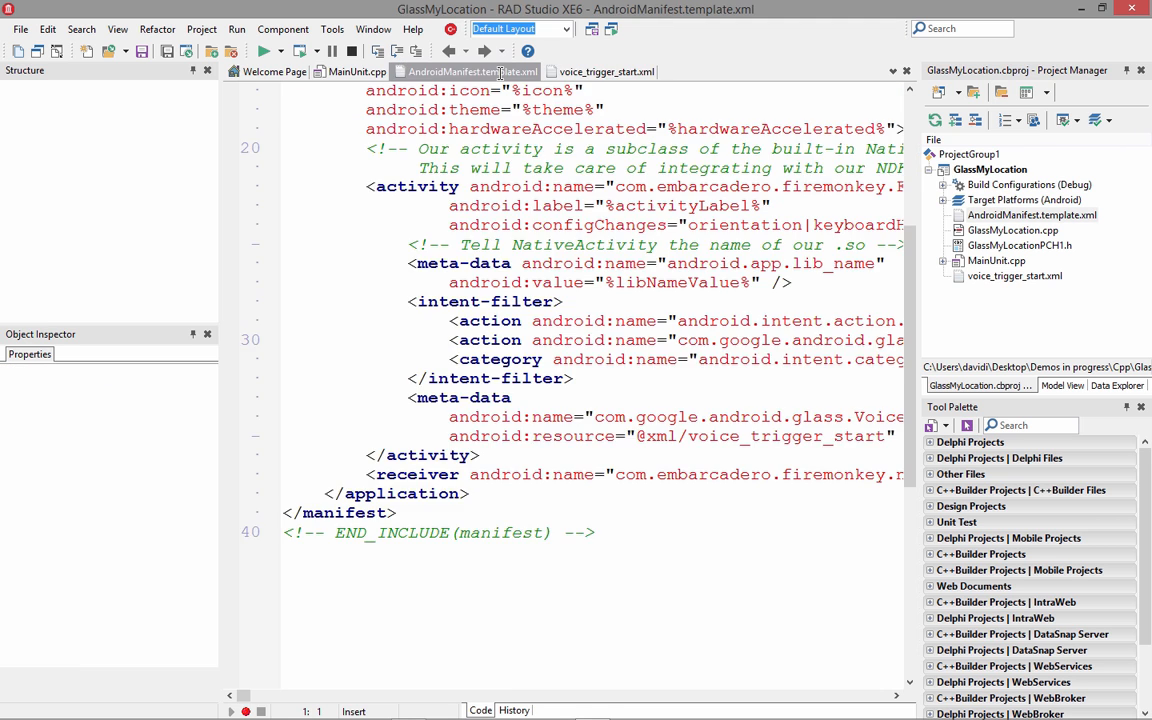
click(606, 72)
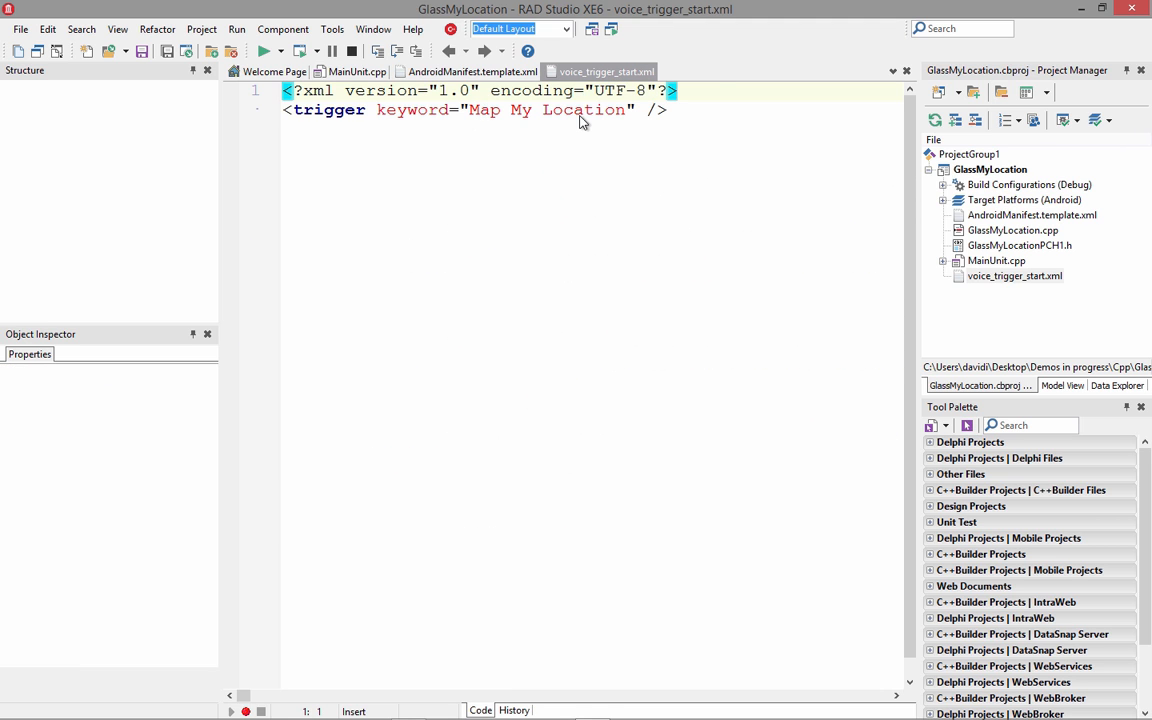
click(200, 28)
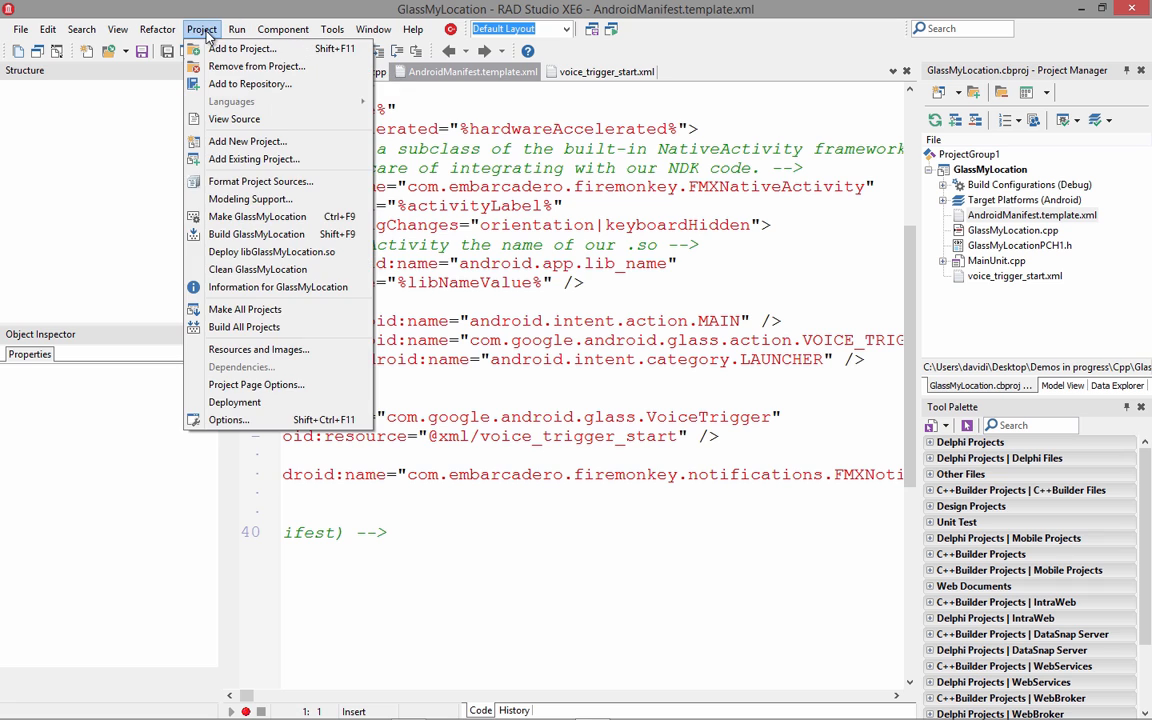
Set voice_trigger_start.xml's Remote Path to res\xml\ in Deployment, then return to MainUnit.cpp
click(234, 402)
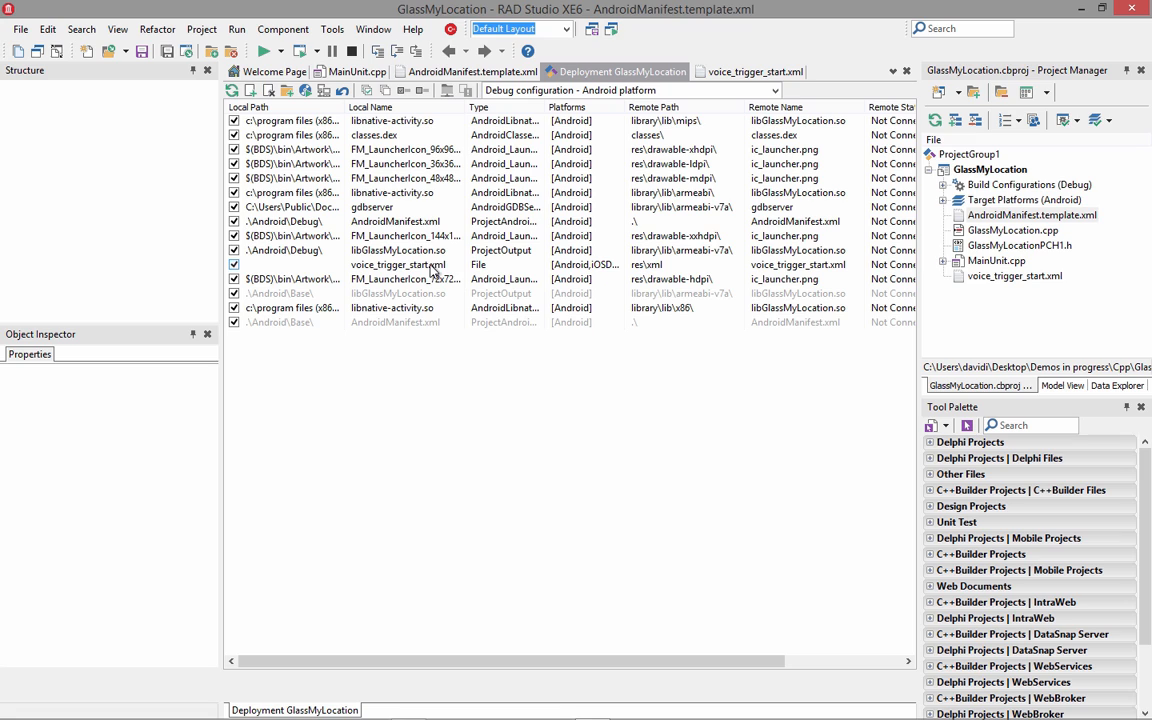
click(398, 264)
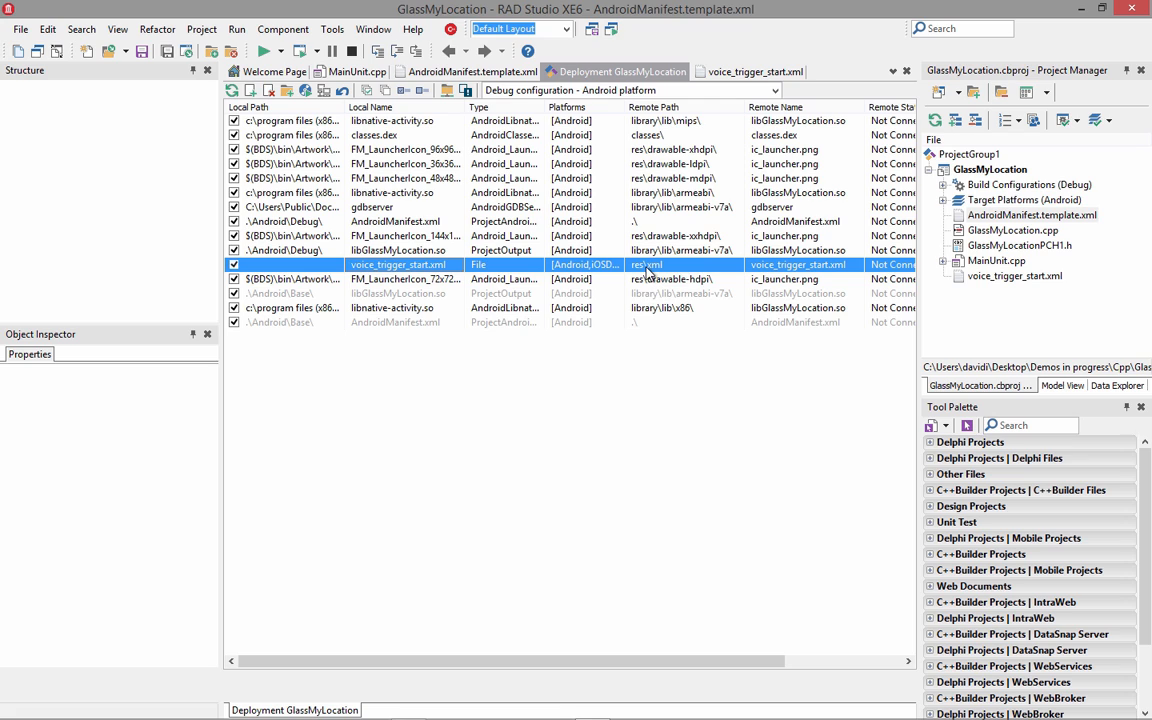
mouse_move(652, 274)
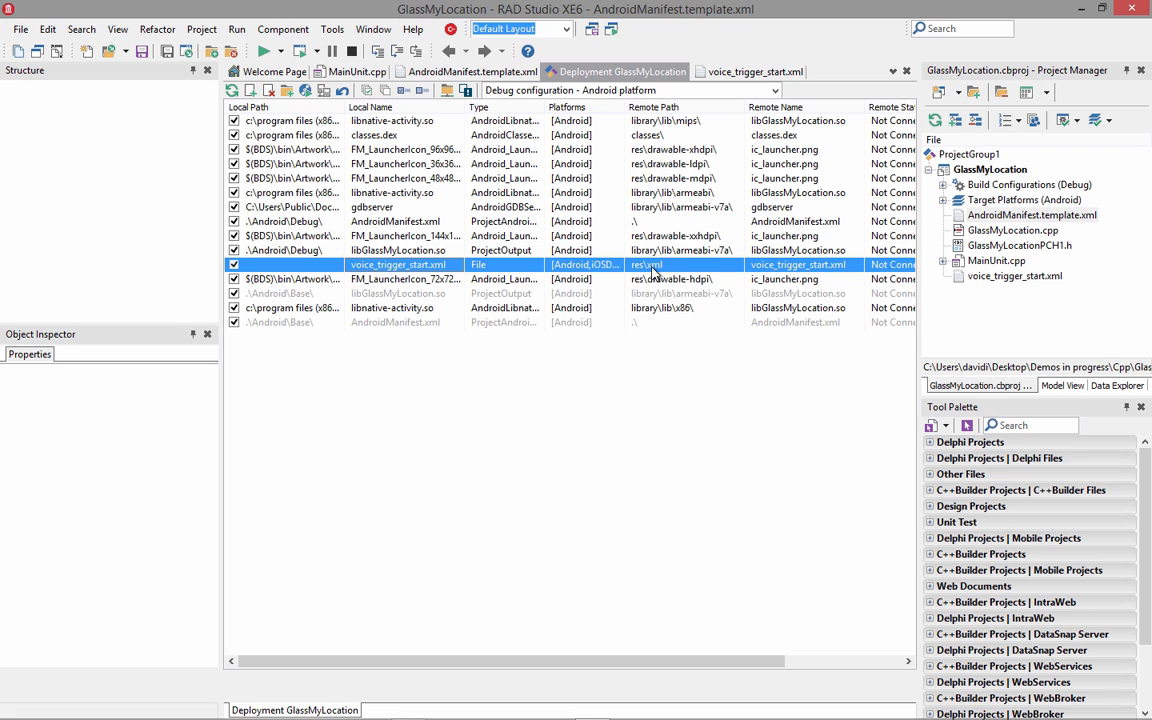
mouse_move(812, 276)
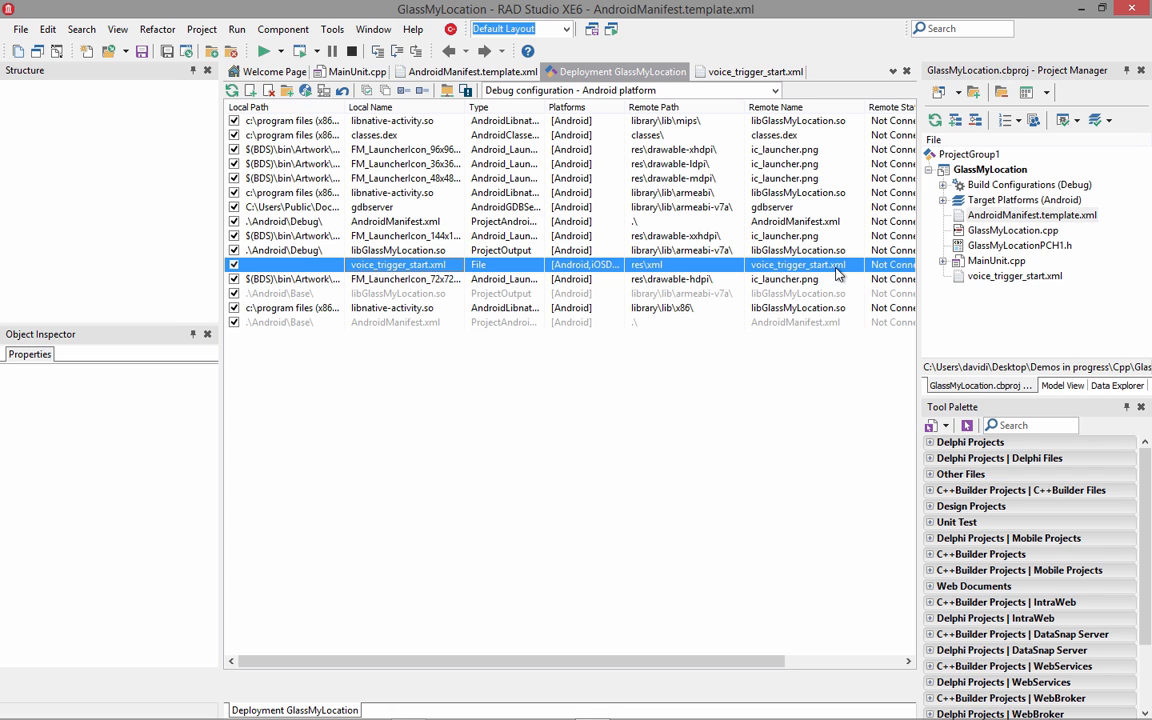
click(356, 72)
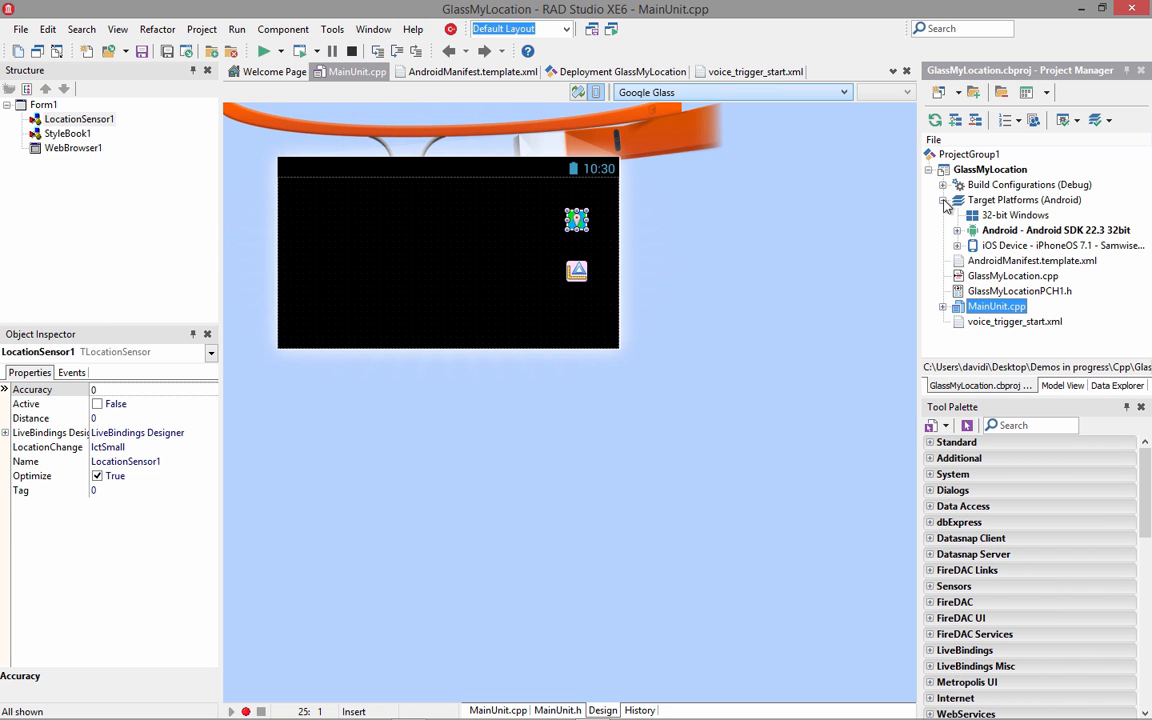
Expand the Android platform's targets to make Glass 1 the active device
click(958, 230)
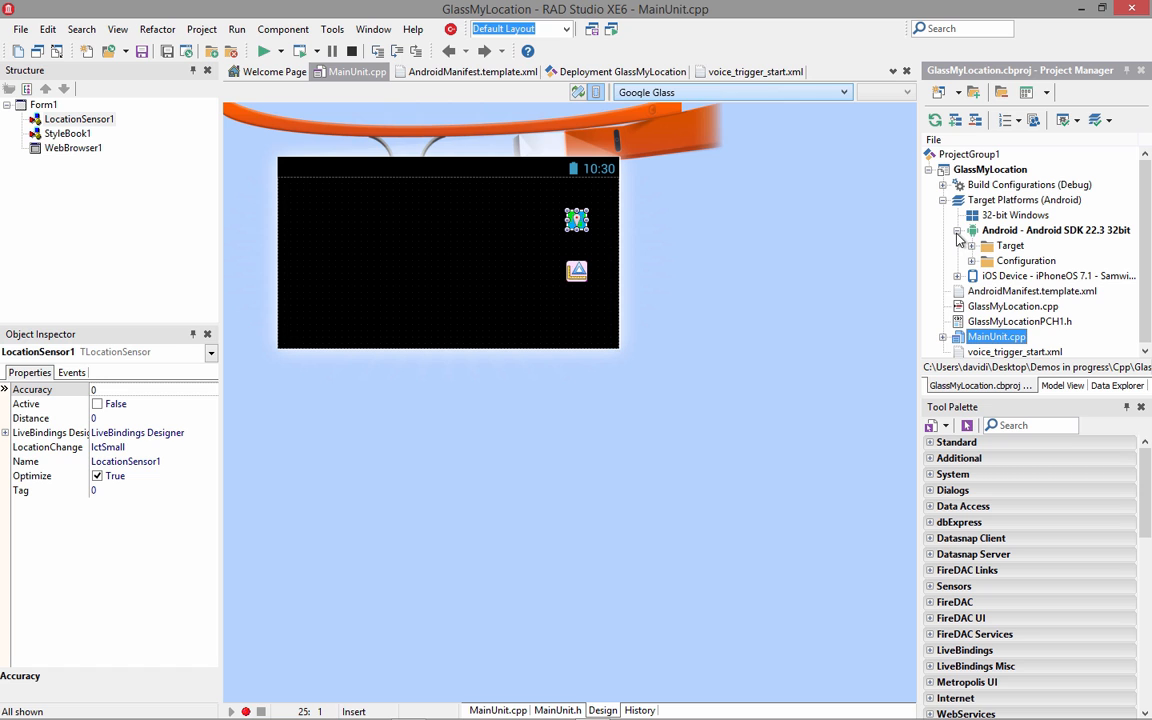
click(988, 244)
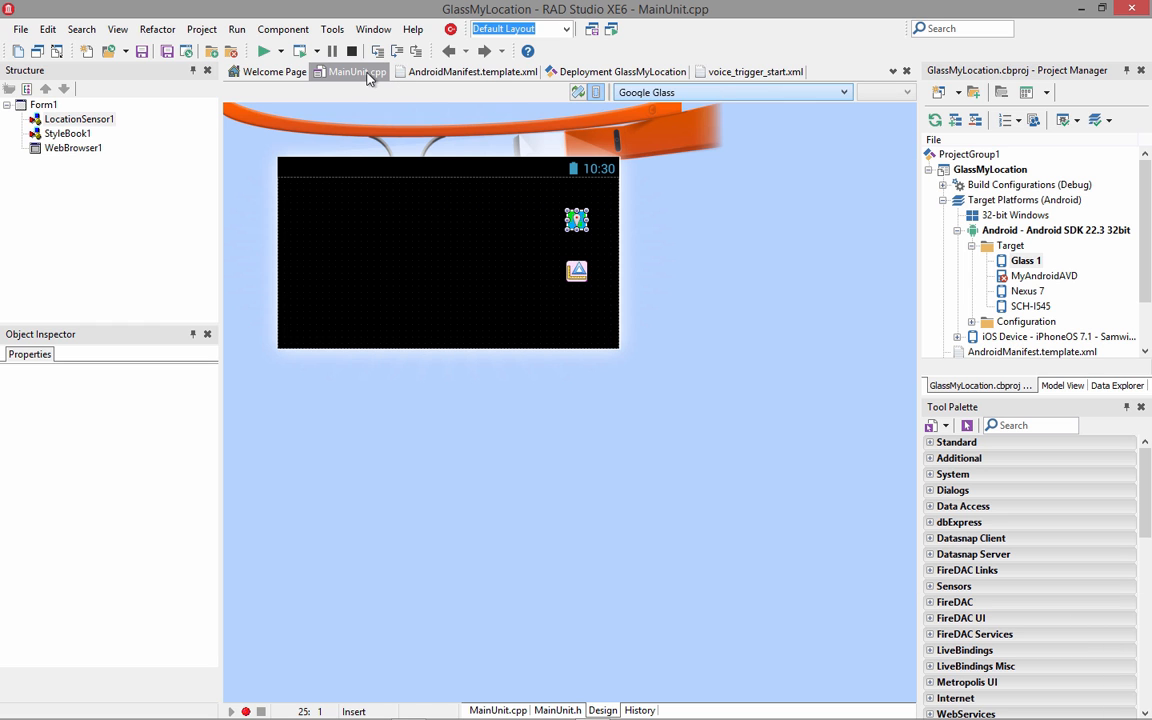
mouse_move(350, 72)
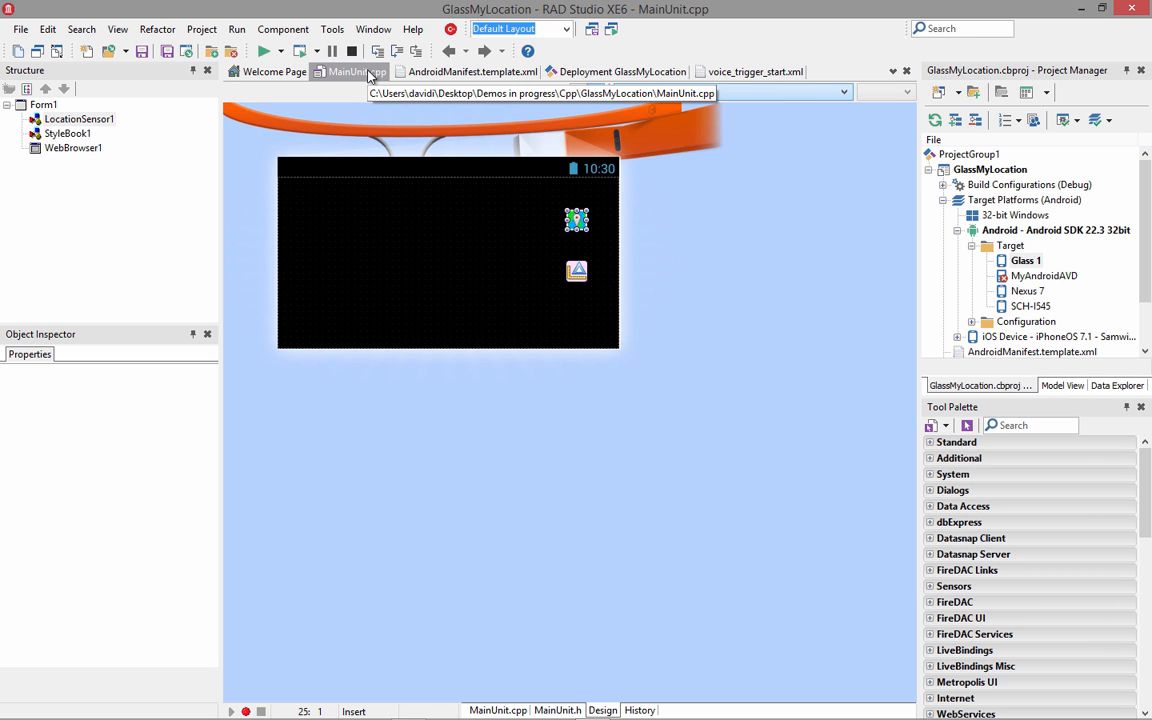